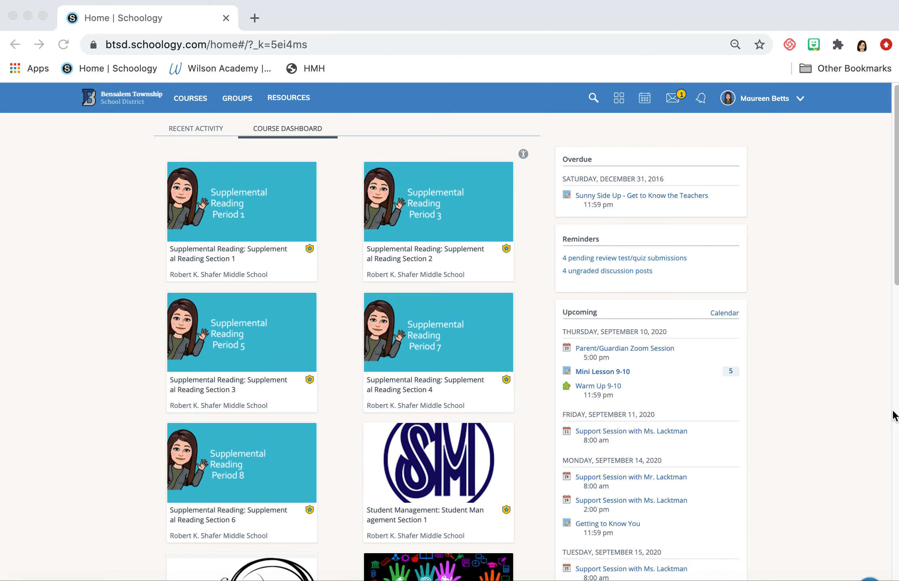
mouse_move(278, 202)
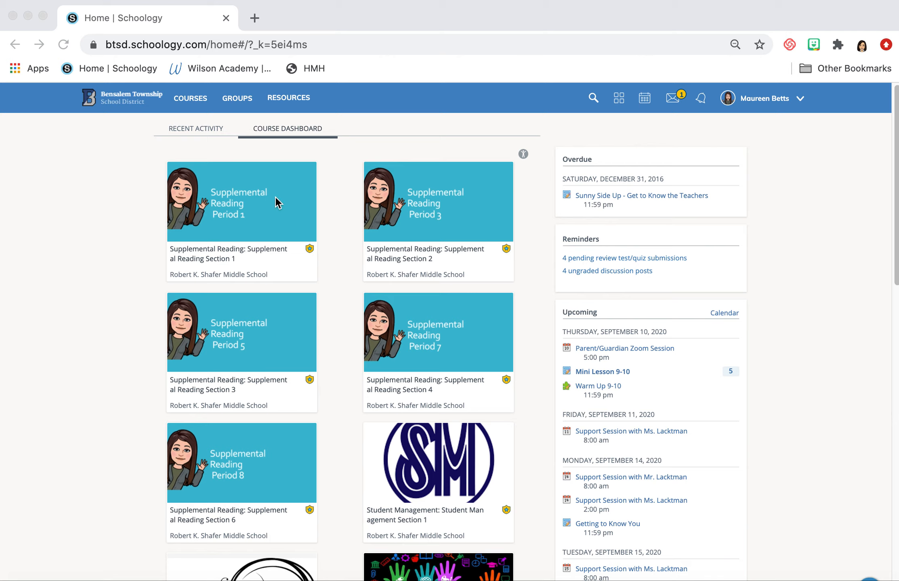
mouse_move(240, 197)
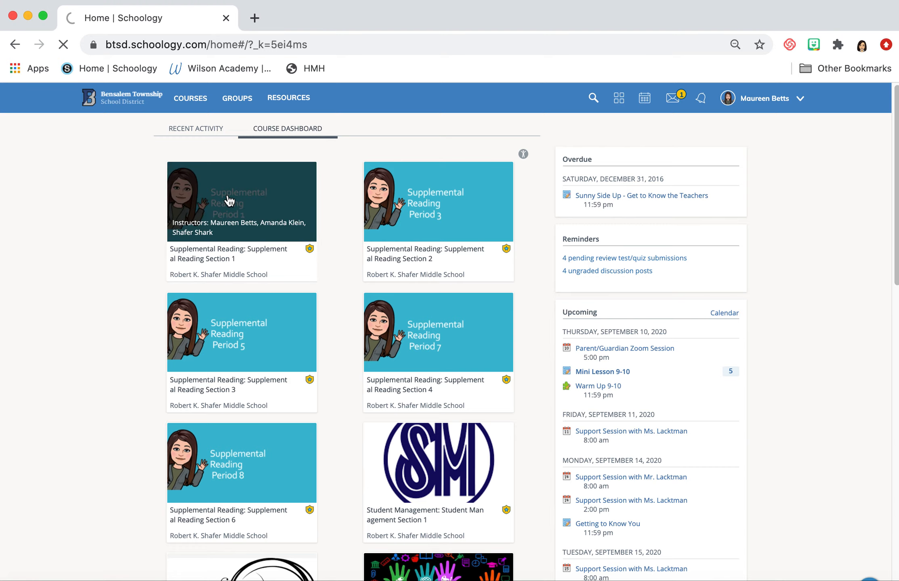
Step: Open the Supplemental Reading Section 1 course from the Course Dashboard
left_click(241, 201)
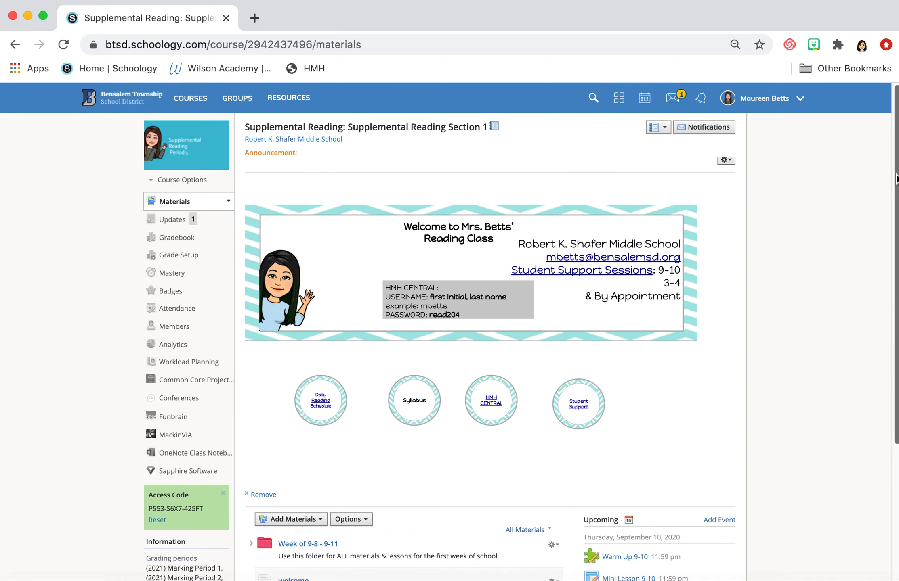
mouse_move(256, 280)
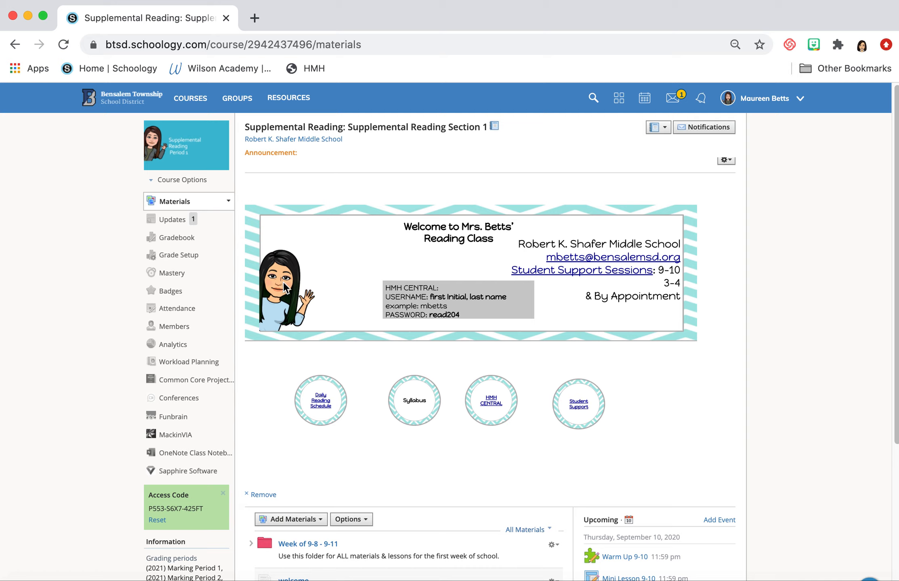
mouse_move(522, 323)
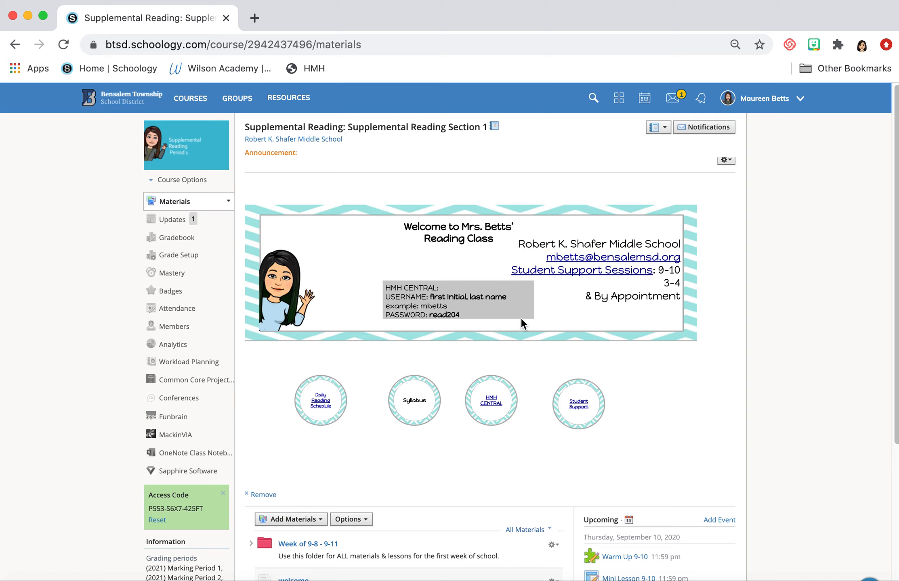
mouse_move(512, 341)
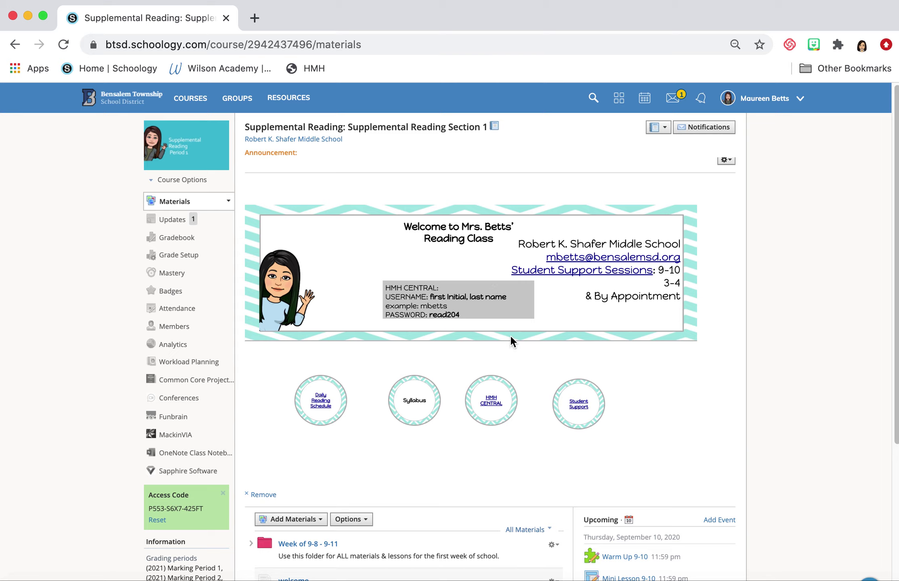
mouse_move(459, 300)
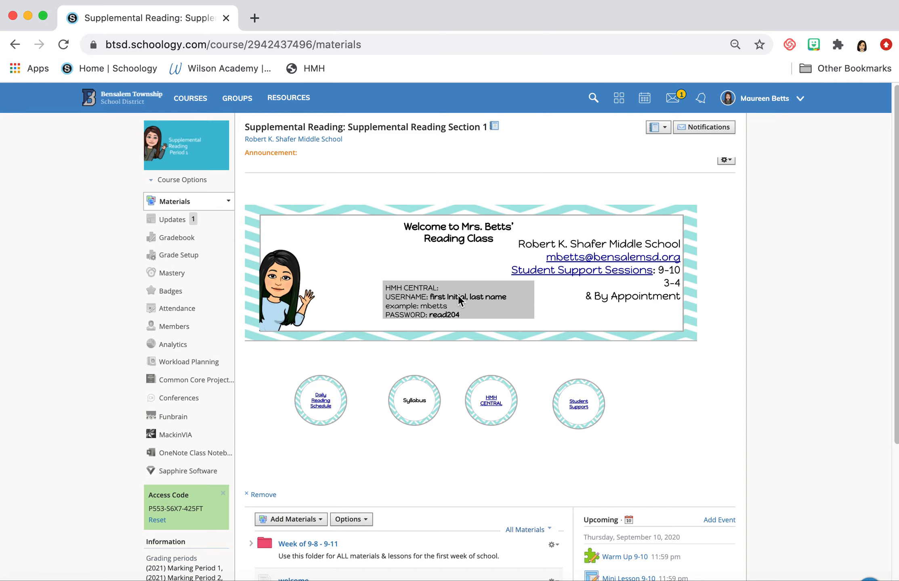
mouse_move(435, 308)
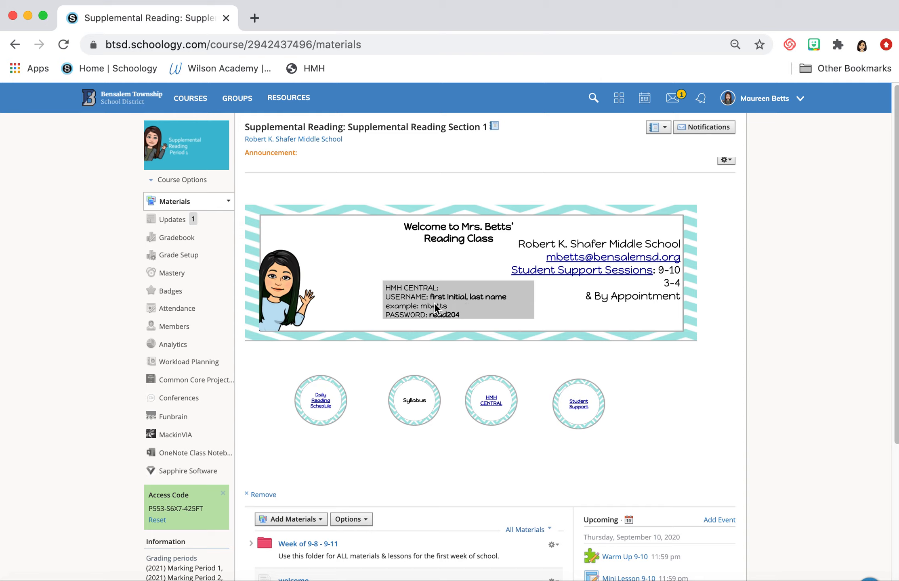
mouse_move(503, 302)
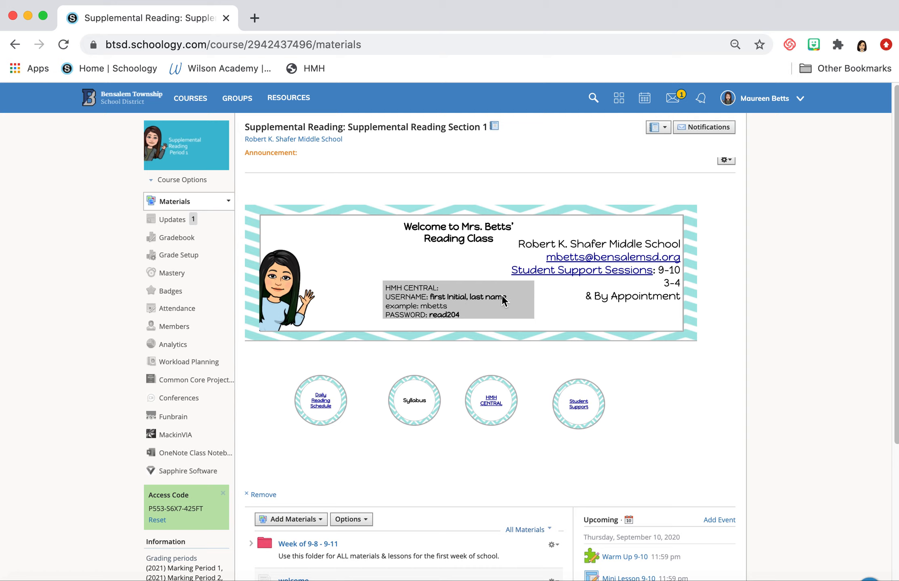
mouse_move(429, 327)
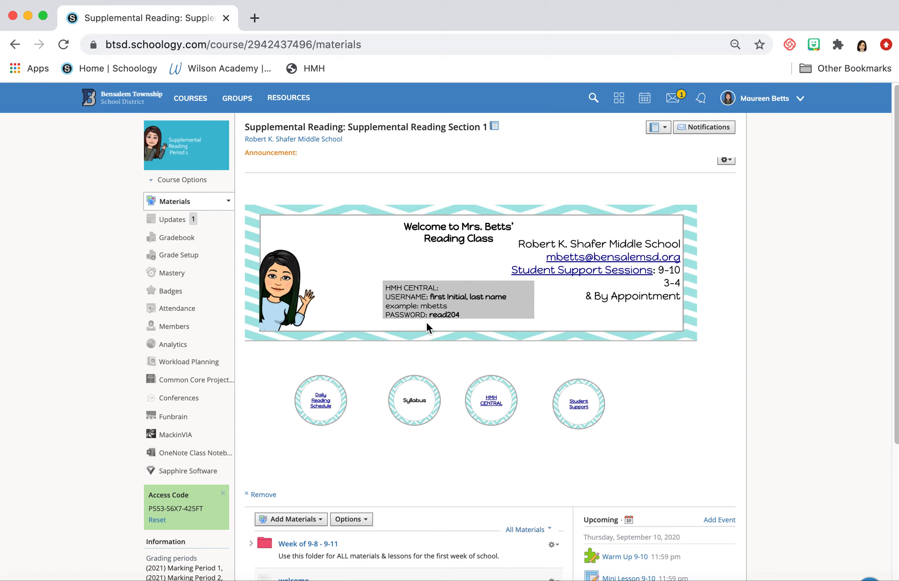
mouse_move(437, 324)
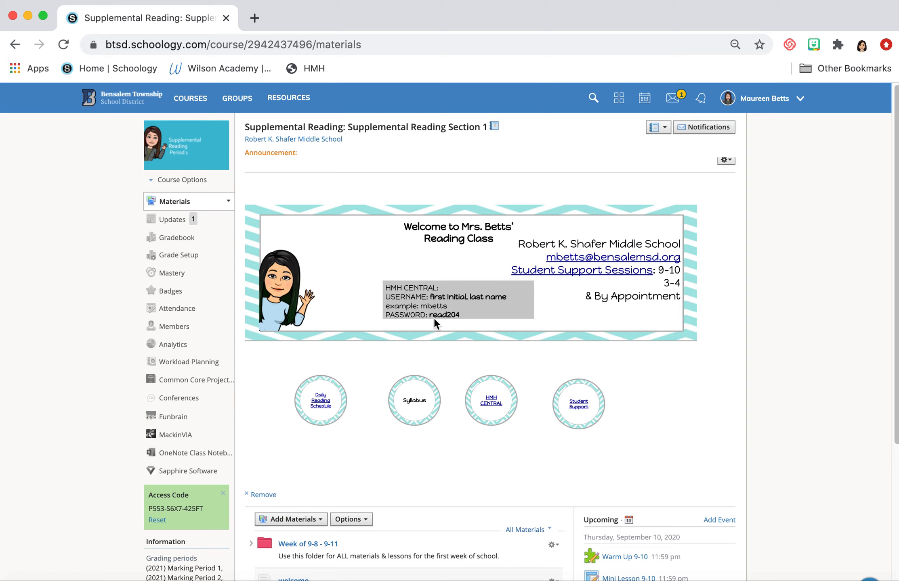
mouse_move(474, 324)
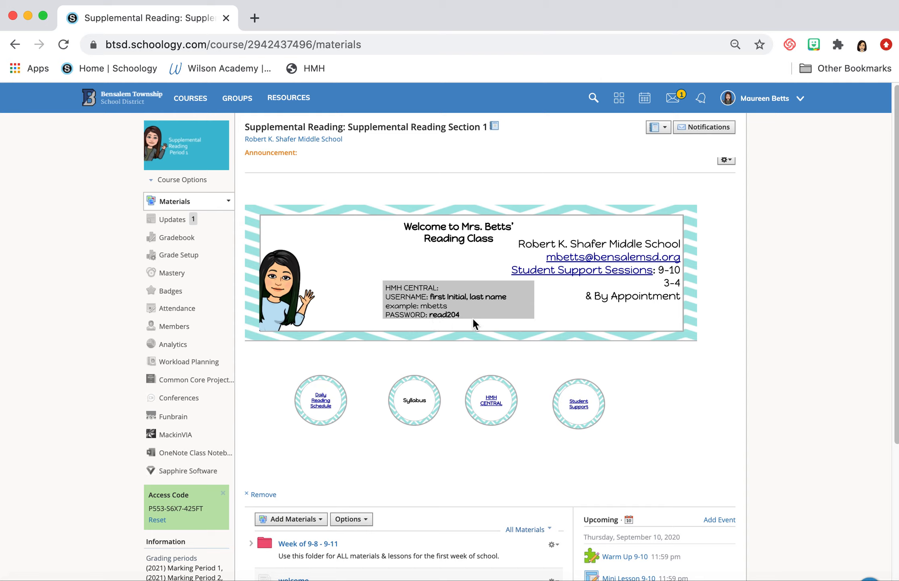
mouse_move(474, 325)
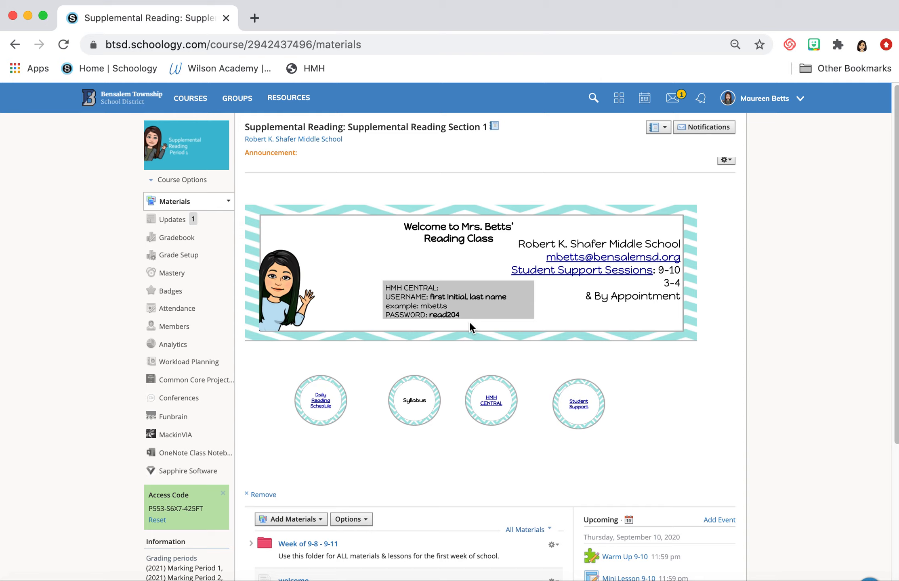
mouse_move(605, 307)
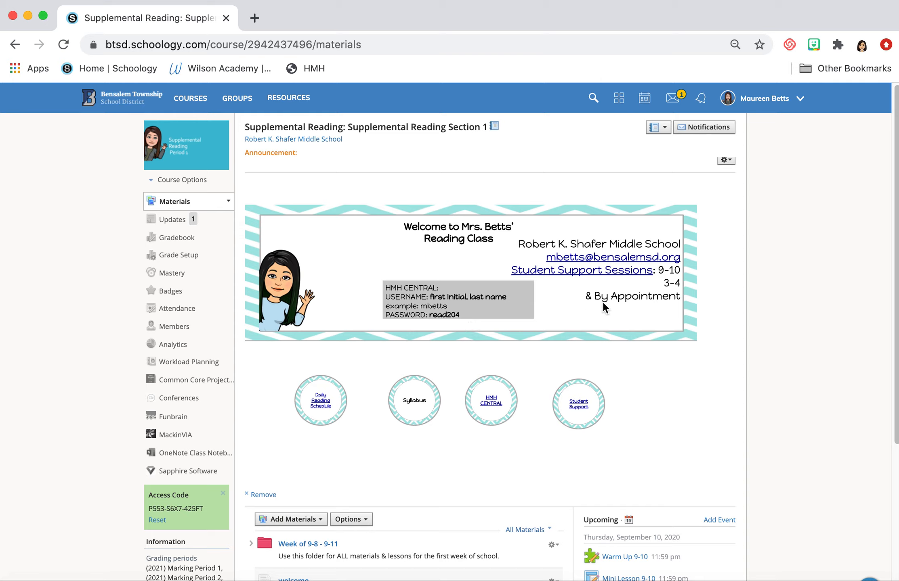
mouse_move(641, 276)
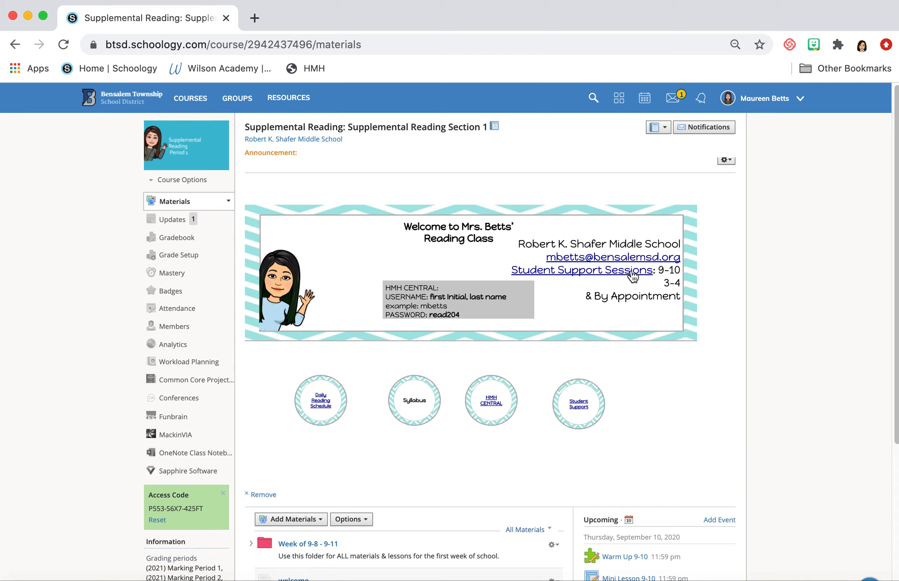
mouse_move(672, 286)
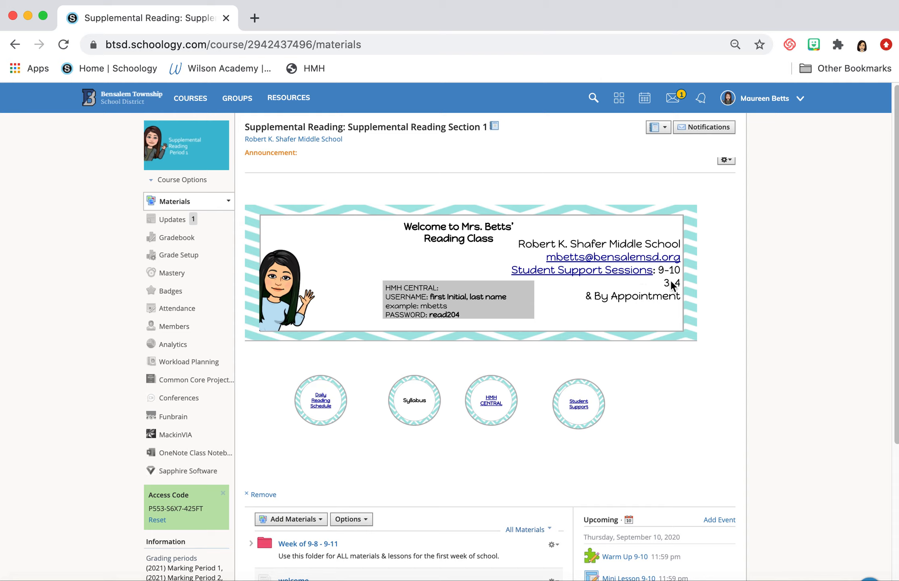
mouse_move(668, 323)
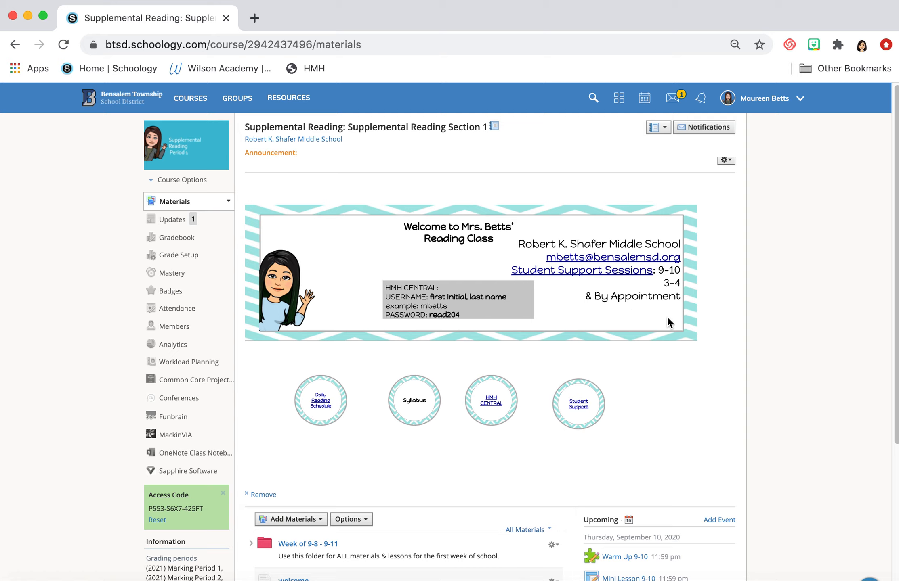
mouse_move(670, 282)
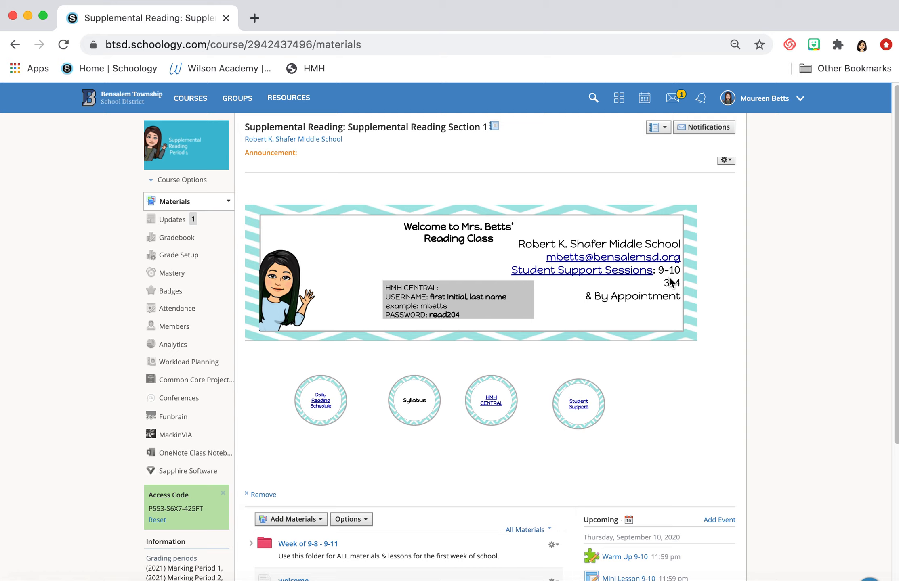
mouse_move(640, 278)
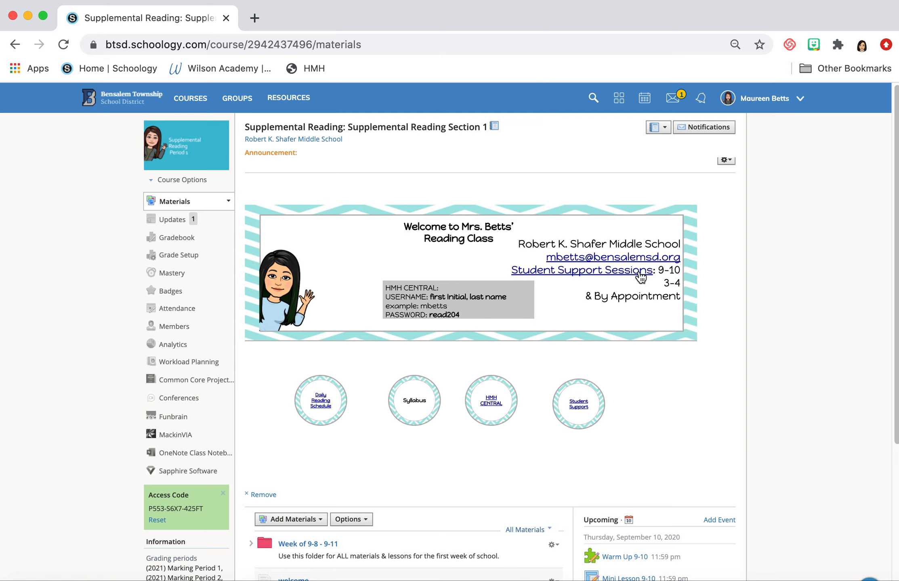
mouse_move(655, 285)
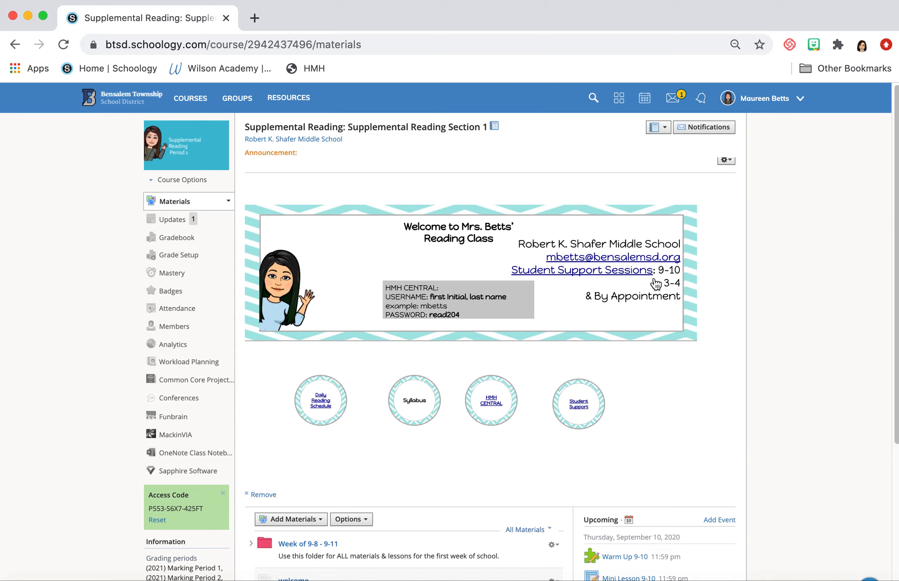
mouse_move(692, 290)
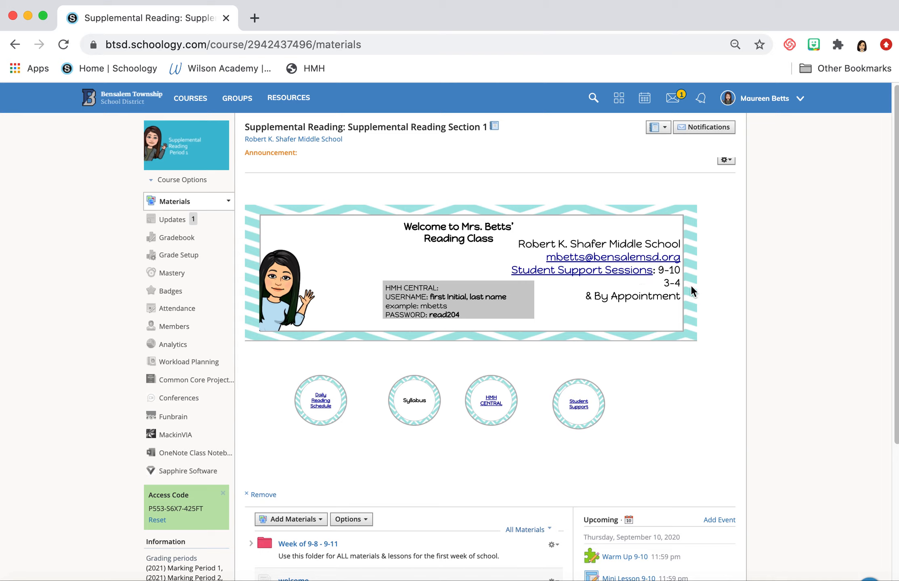
mouse_move(633, 278)
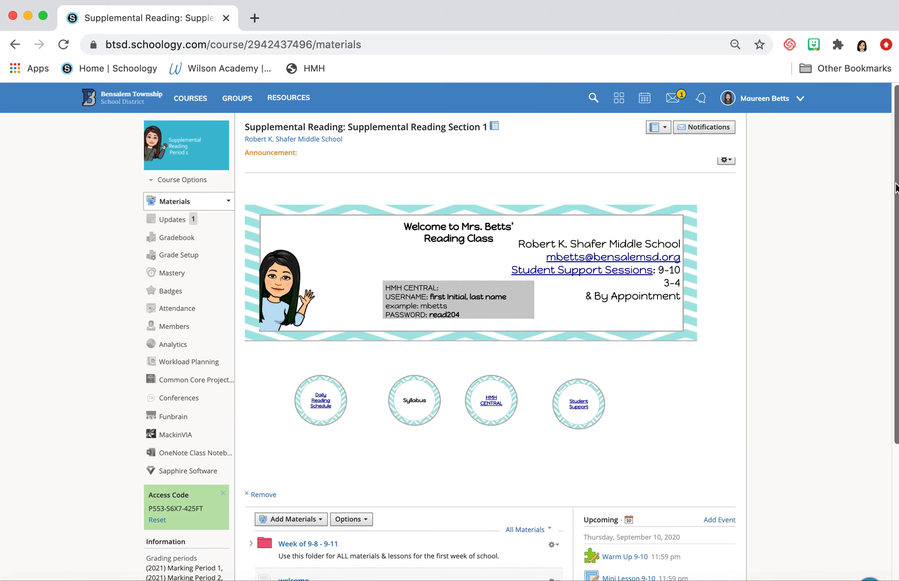
Step: Open the Week of 9-8 - 9-11 folder, then the Friday 9-11 folder inside it
scroll("down", 3)
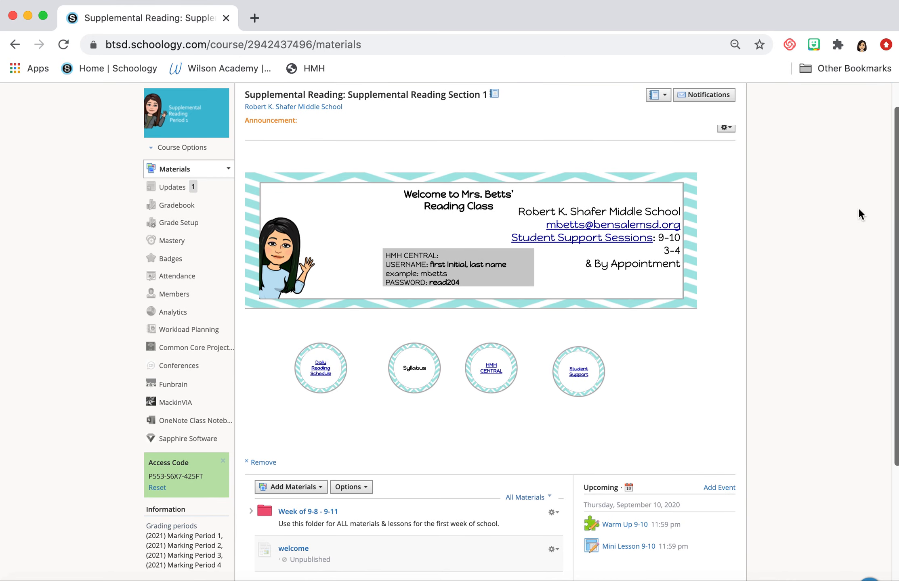
mouse_move(308, 511)
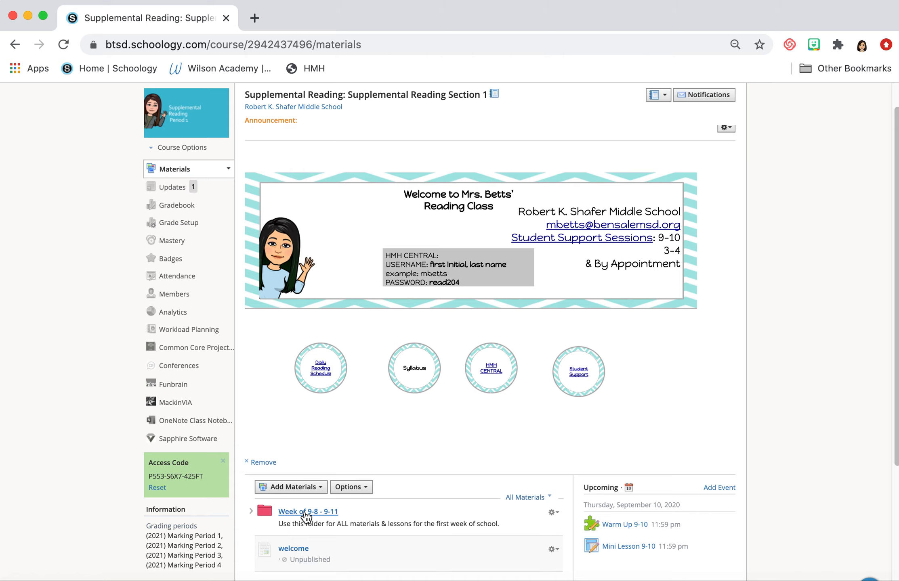
left_click(308, 511)
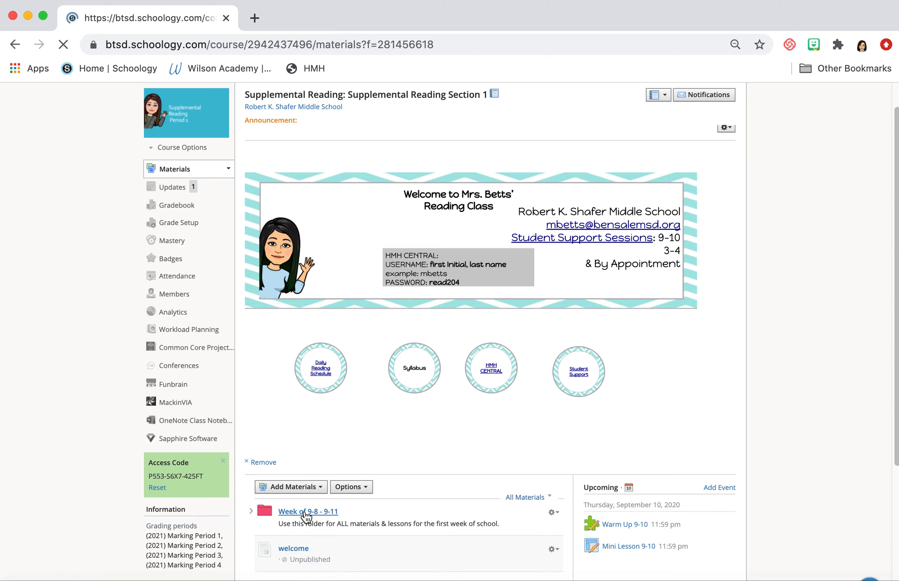
left_click(307, 511)
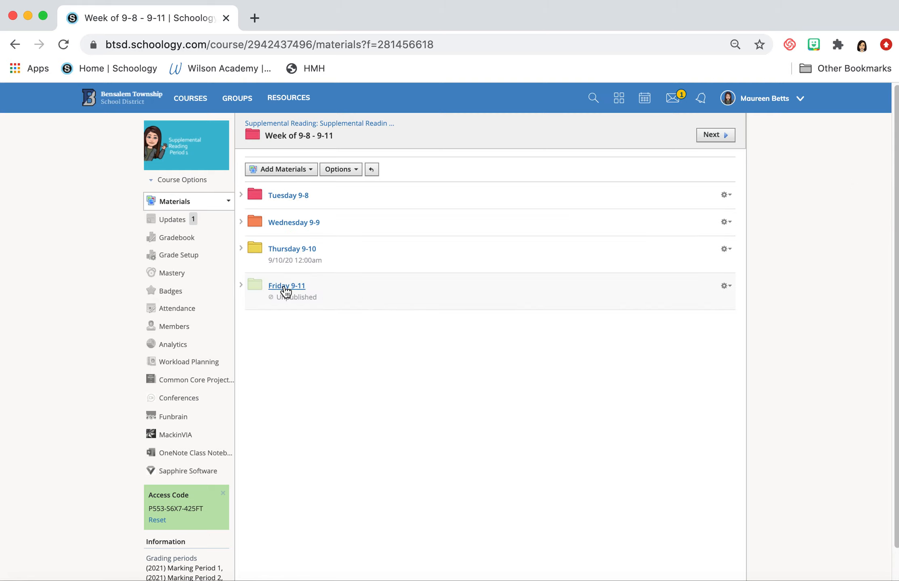
left_click(287, 286)
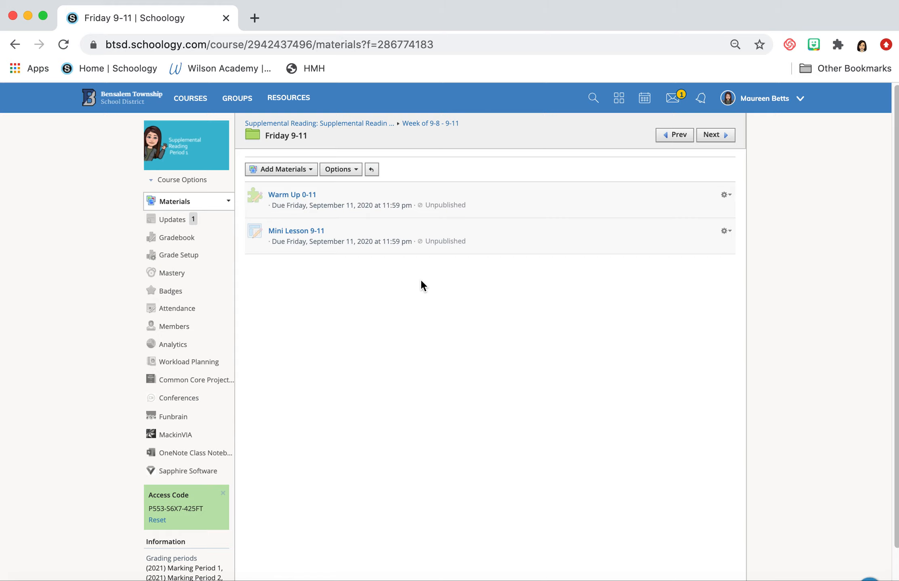
mouse_move(292, 194)
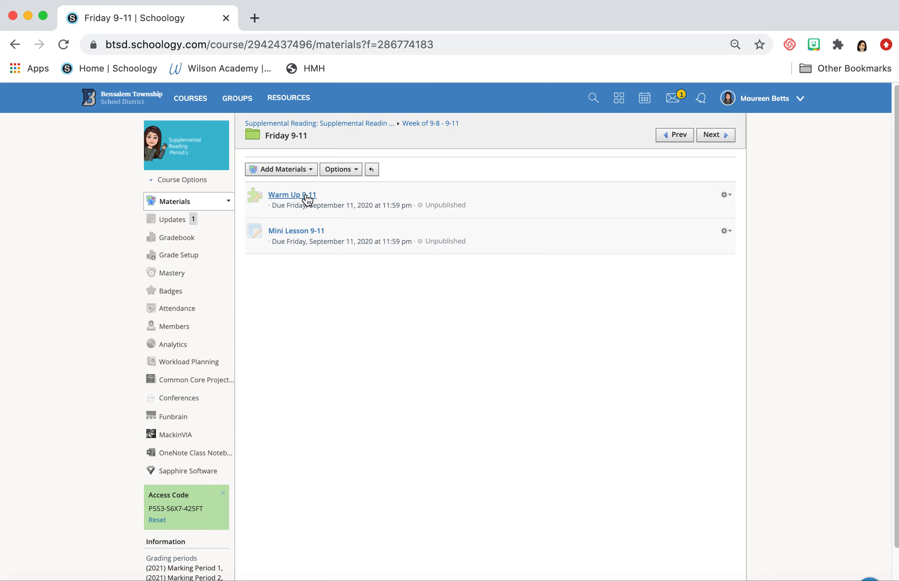
Step: Open the Warm Up 0-11 assessment to its three short-answer questions
left_click(292, 194)
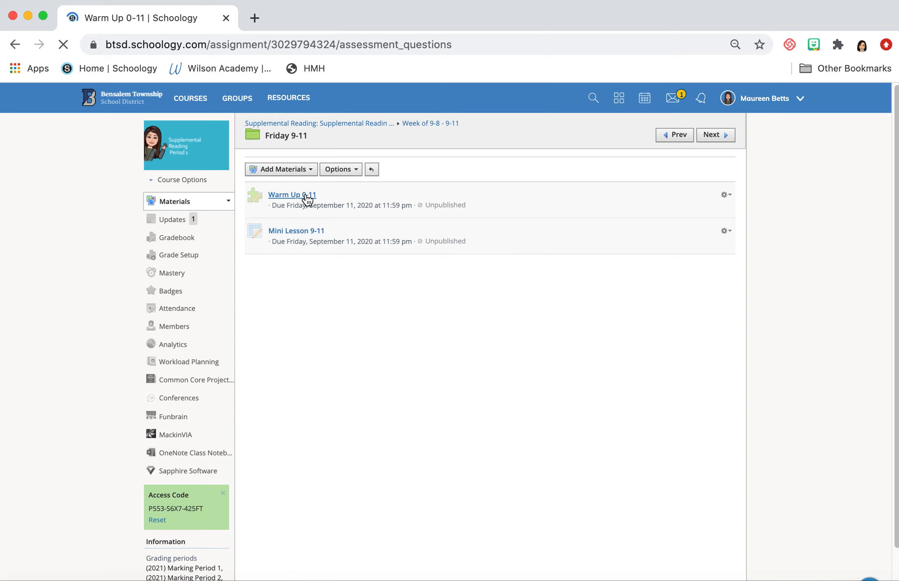
left_click(291, 195)
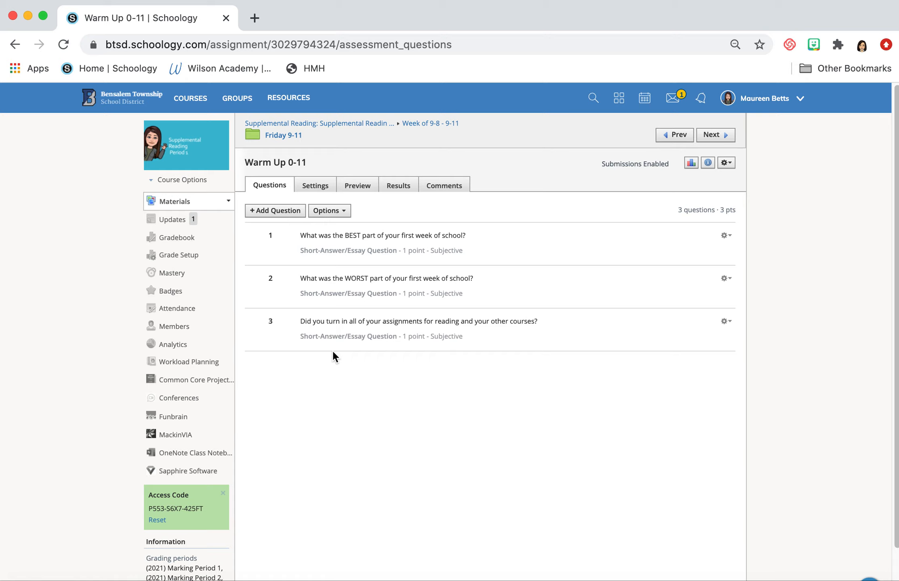
mouse_move(330, 352)
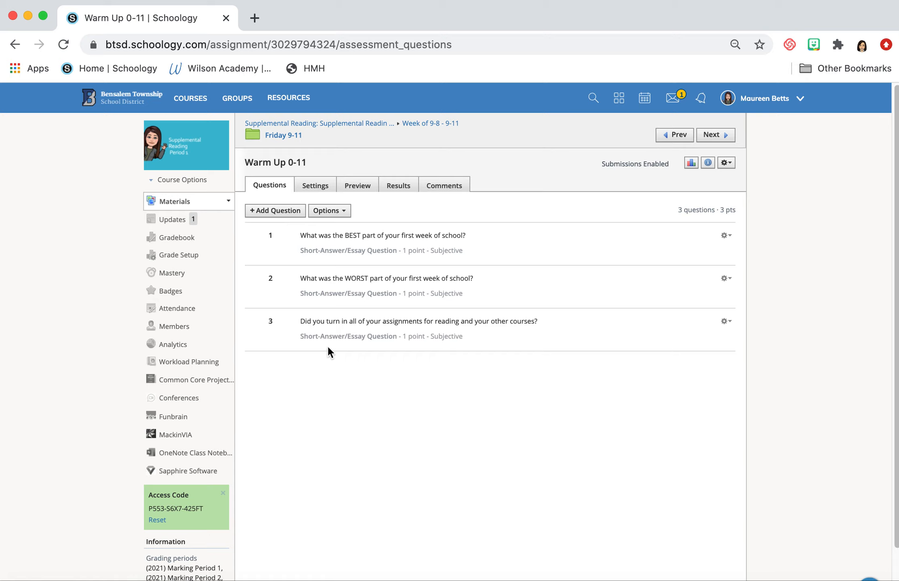
mouse_move(289, 290)
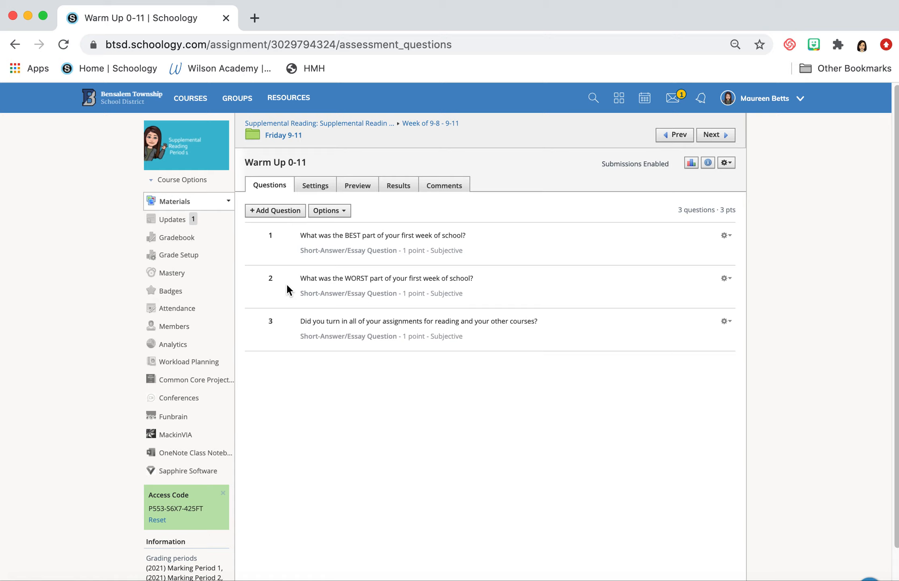
mouse_move(288, 365)
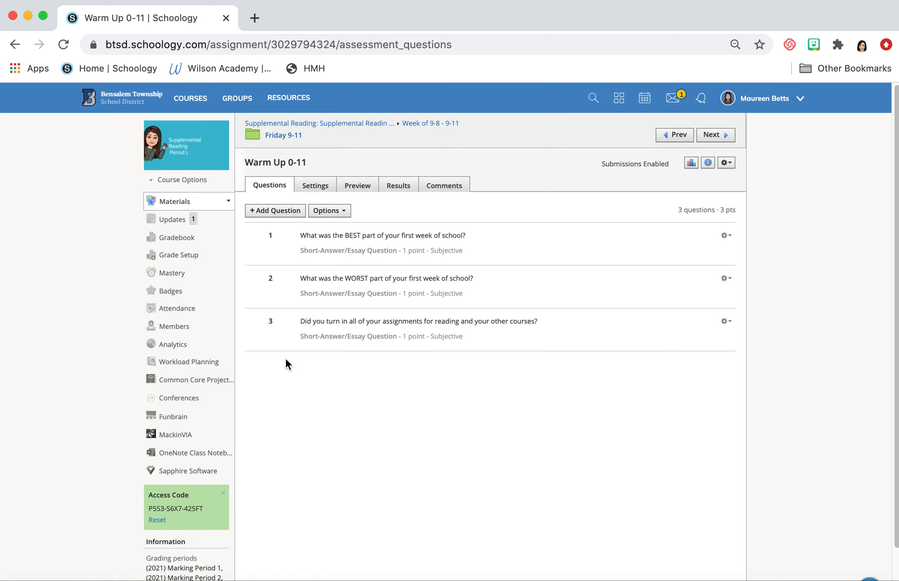
mouse_move(315, 153)
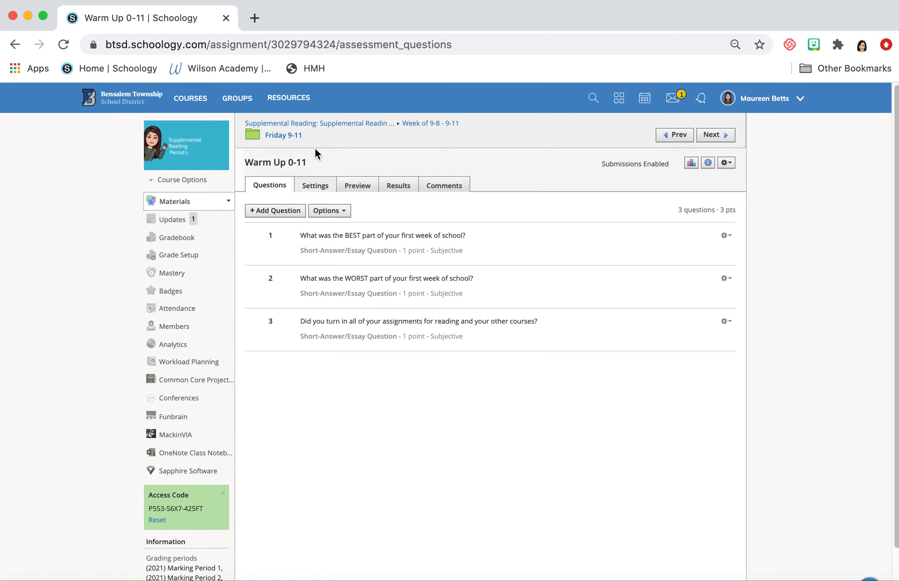
Step: From the Friday 9-11 folder, open Mini Lesson 9-11 and its attached Friday 9-11 slide deck
left_click(282, 135)
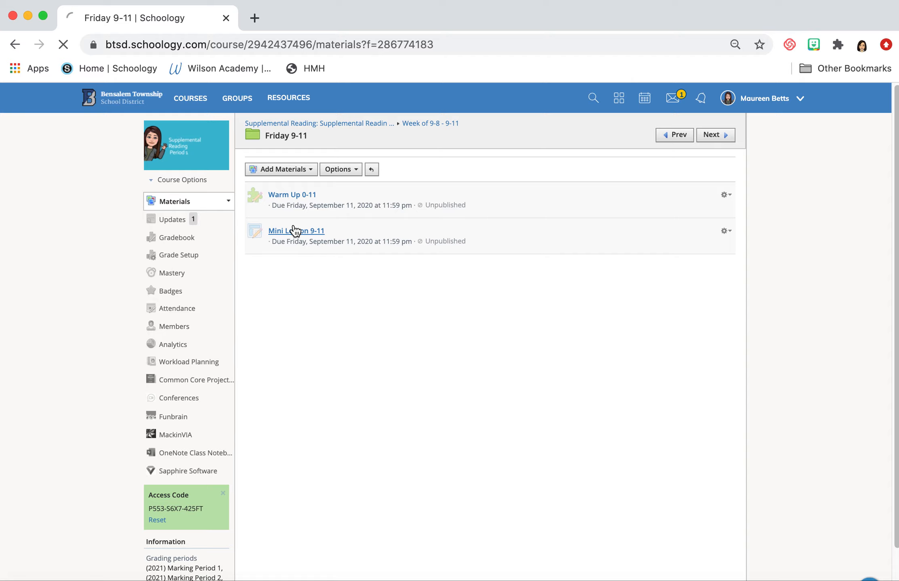
left_click(296, 231)
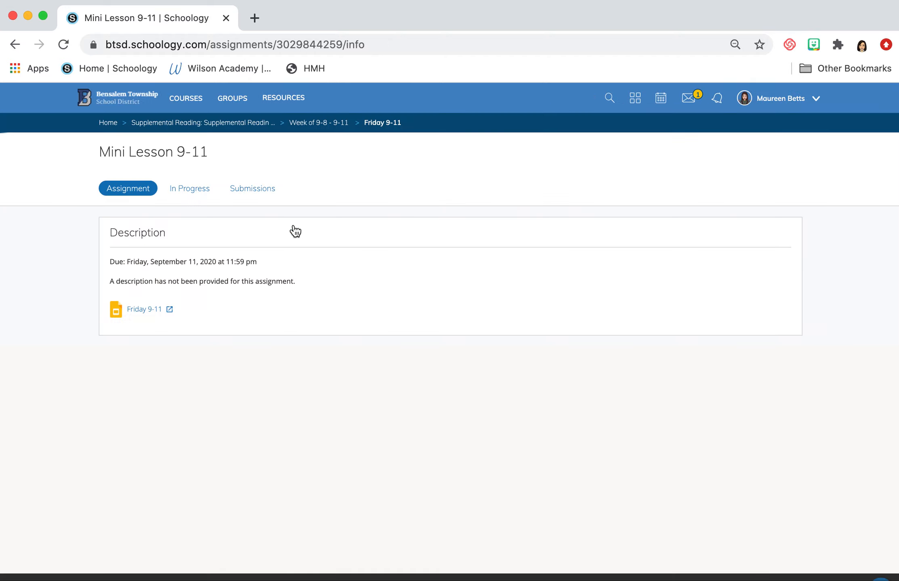
left_click(144, 309)
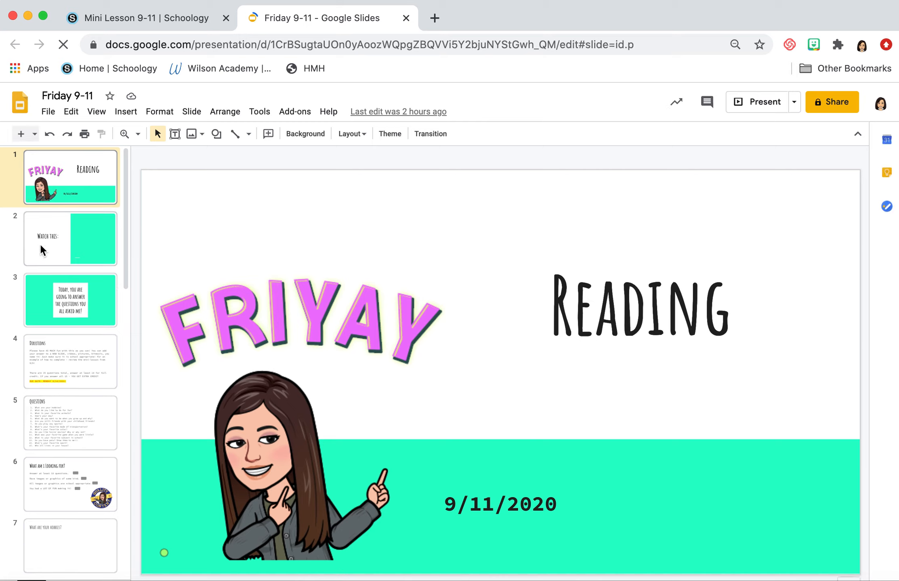
Step: Page through slides 2, 3 and 4 to reach the Directions slide with the due date
left_click(70, 239)
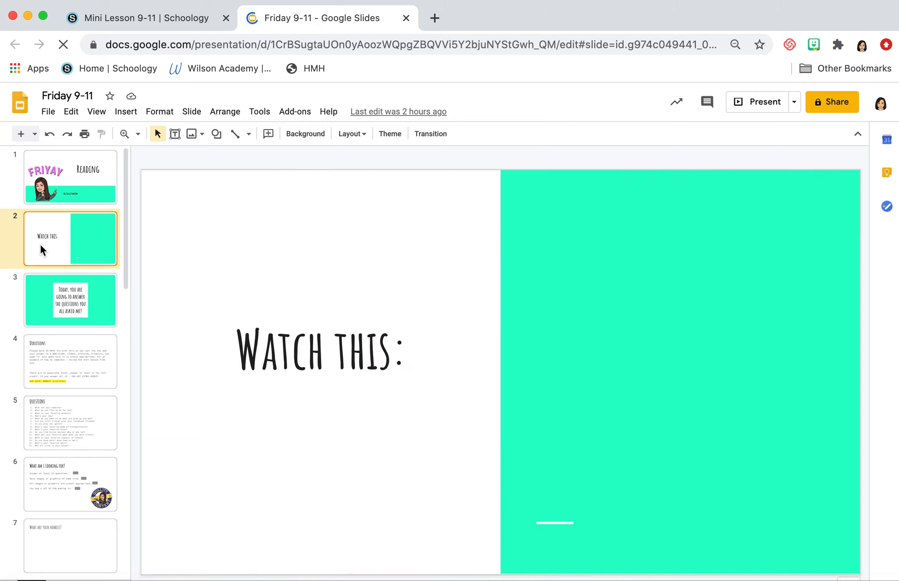
mouse_move(89, 304)
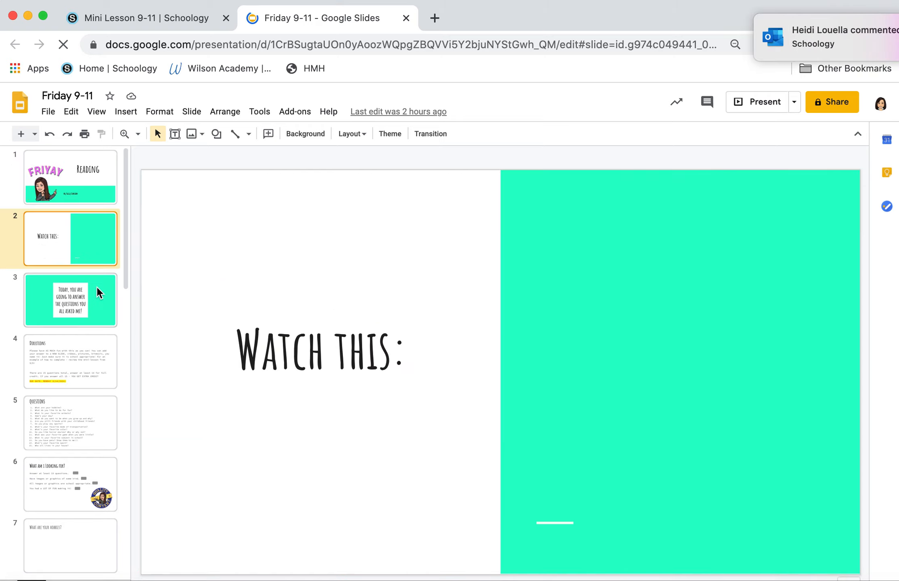
left_click(71, 300)
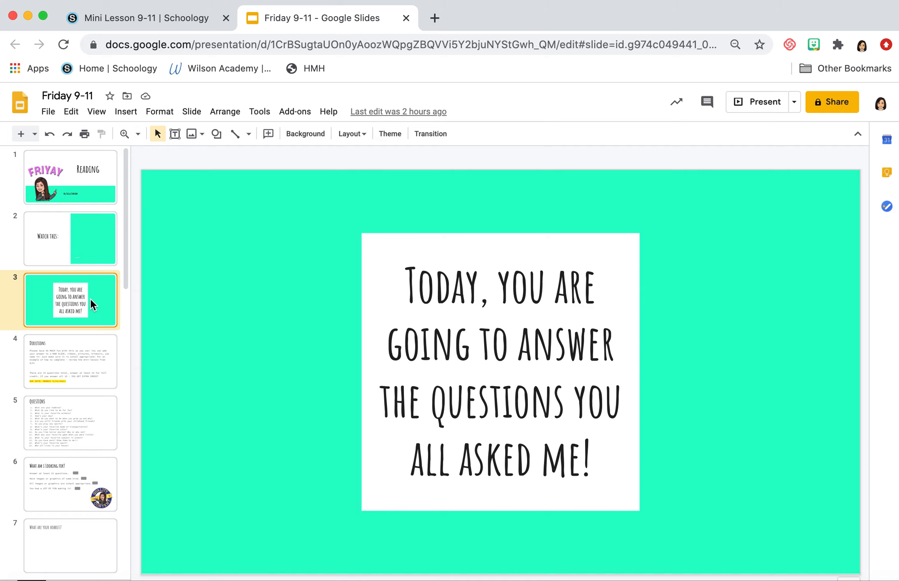
left_click(70, 362)
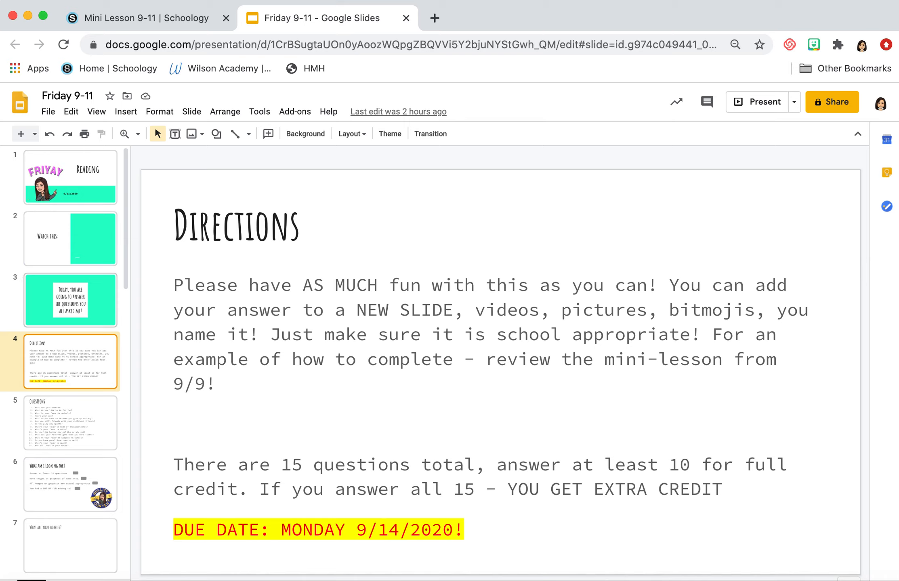
mouse_move(28, 333)
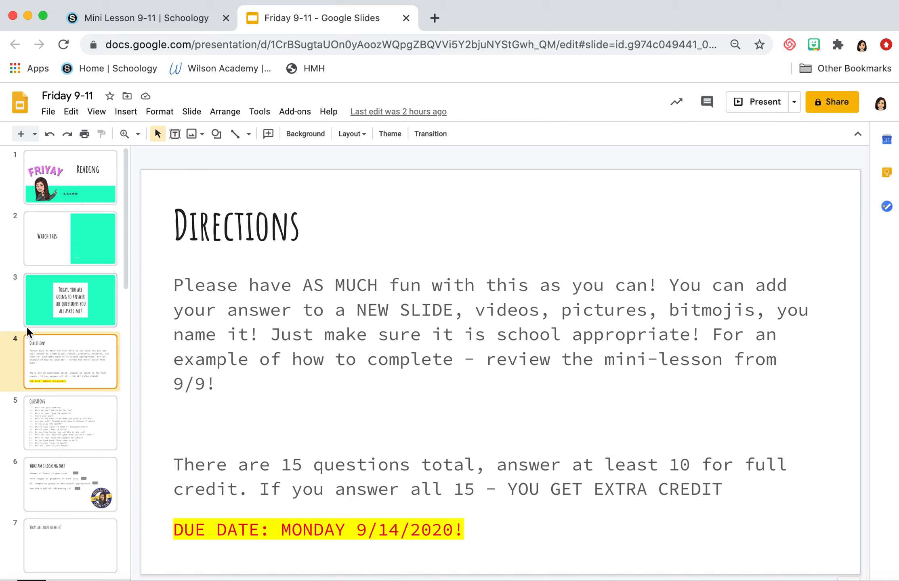
mouse_move(131, 310)
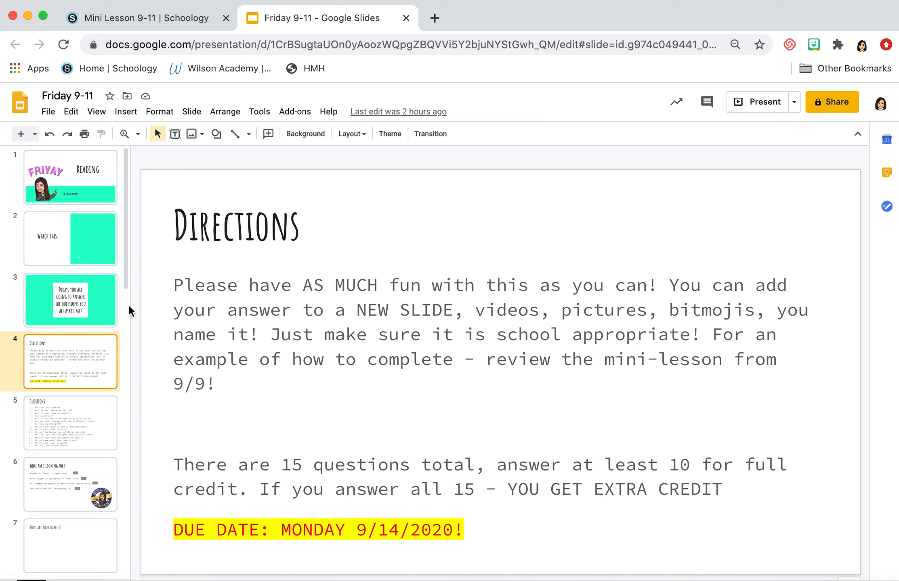
Step: Show slide 5, the Questions slide listing the fifteen questions
scroll("down", 3)
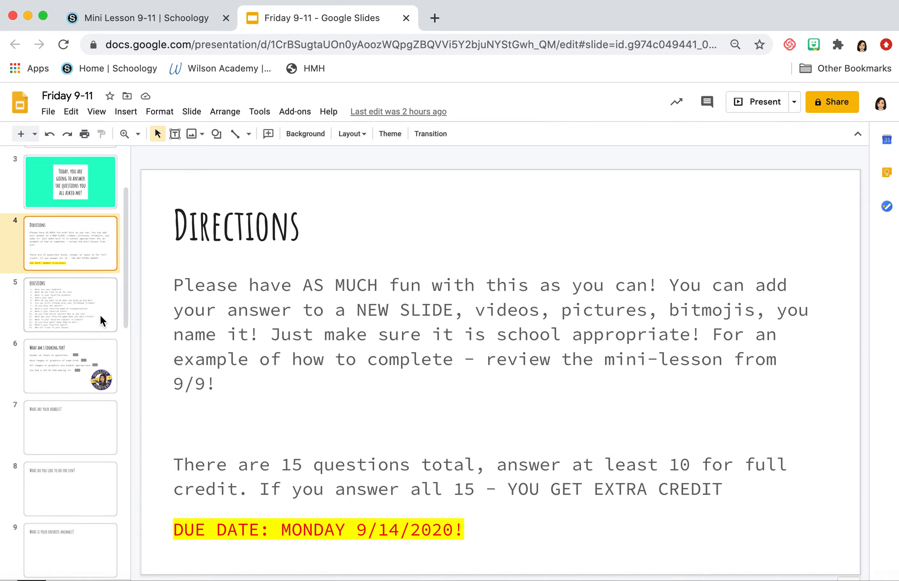
left_click(70, 304)
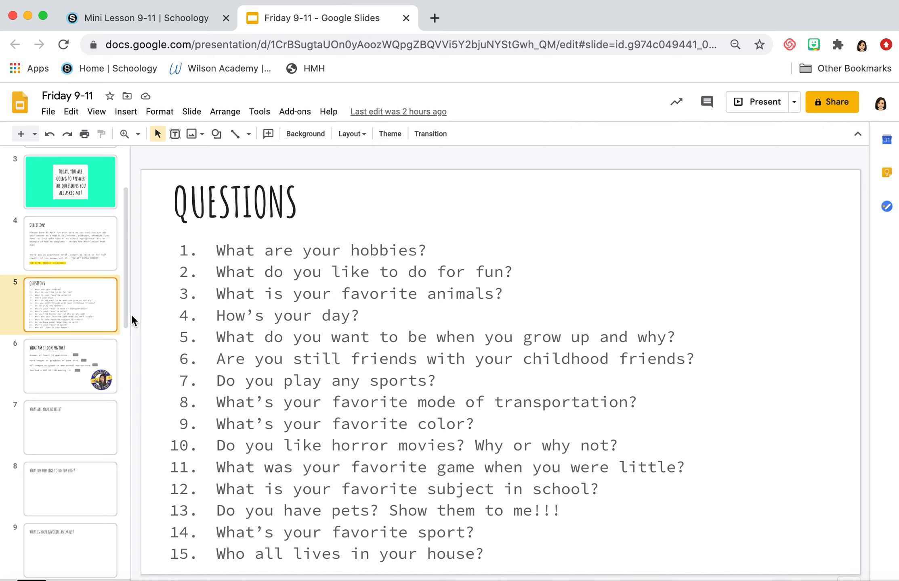
mouse_move(366, 300)
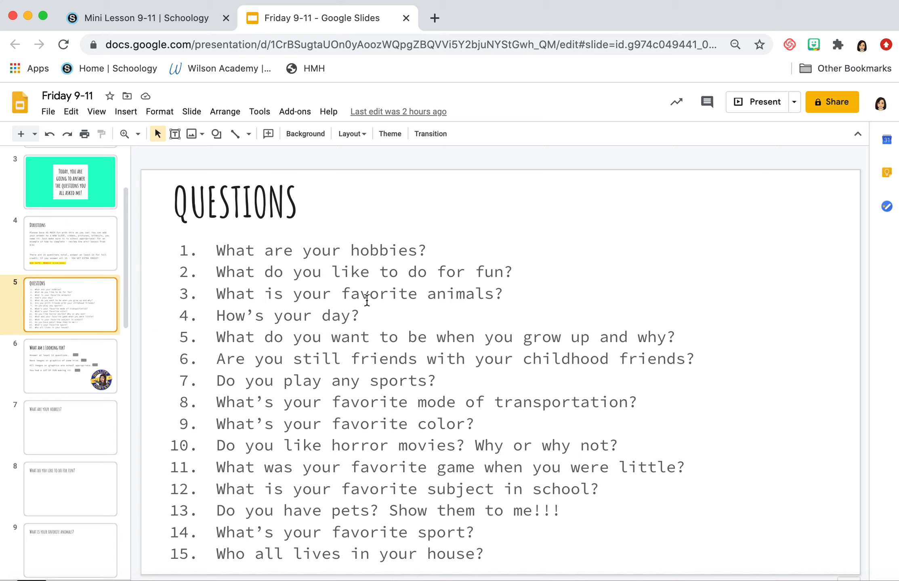
mouse_move(496, 297)
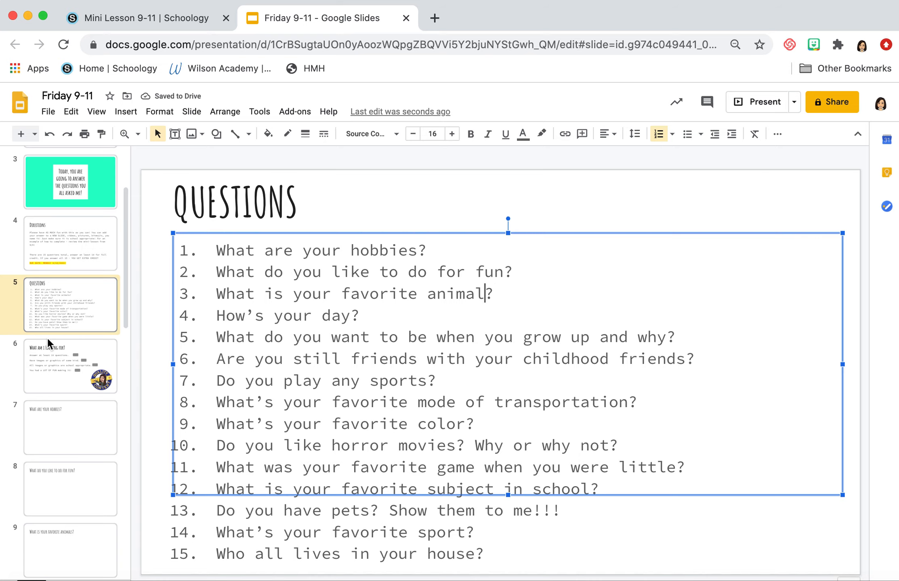
left_click(70, 366)
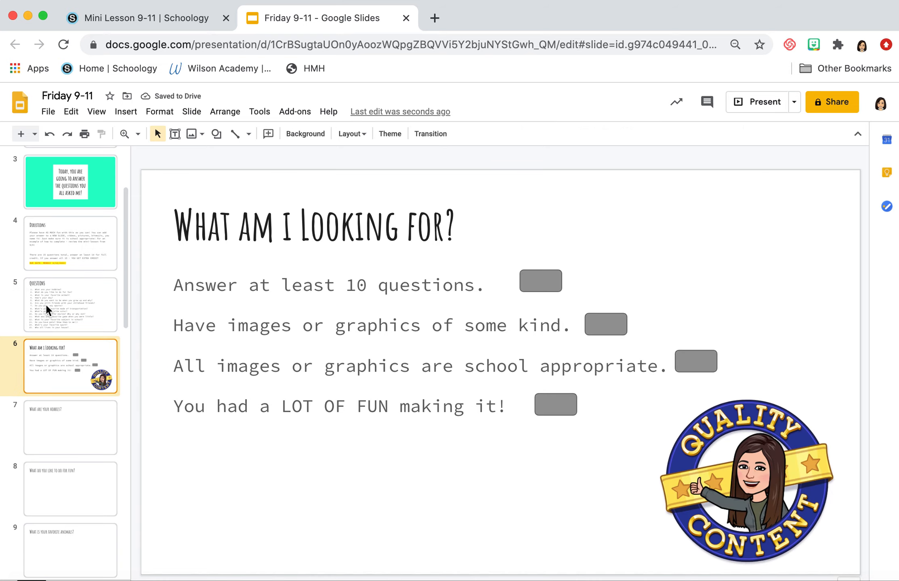
left_click(71, 304)
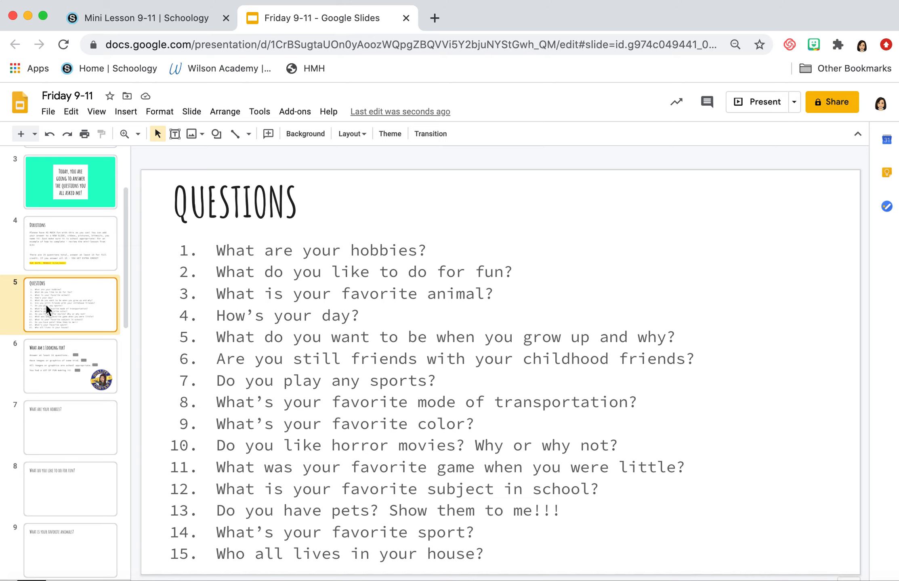
mouse_move(51, 258)
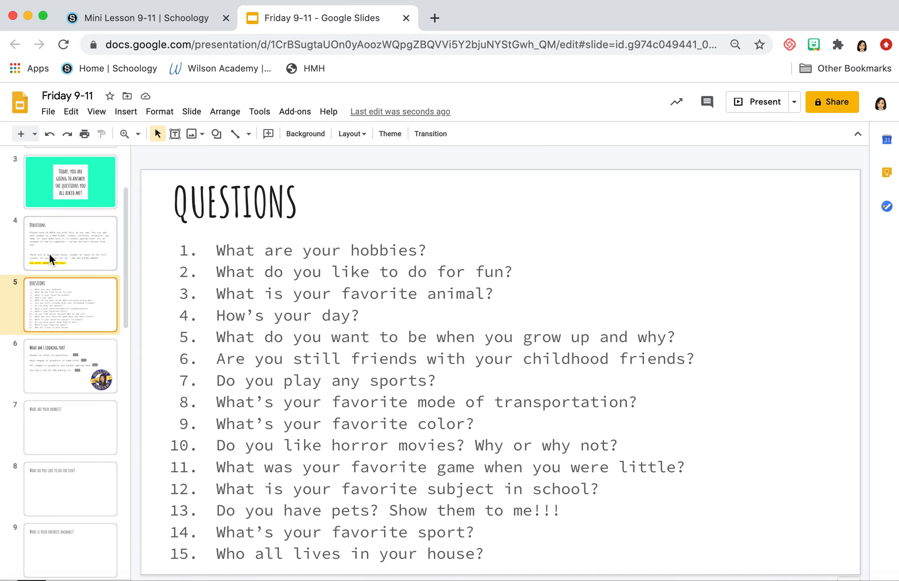
Step: Revisit the Directions slide, then show the 'What am i Looking for?' grading slide
left_click(70, 243)
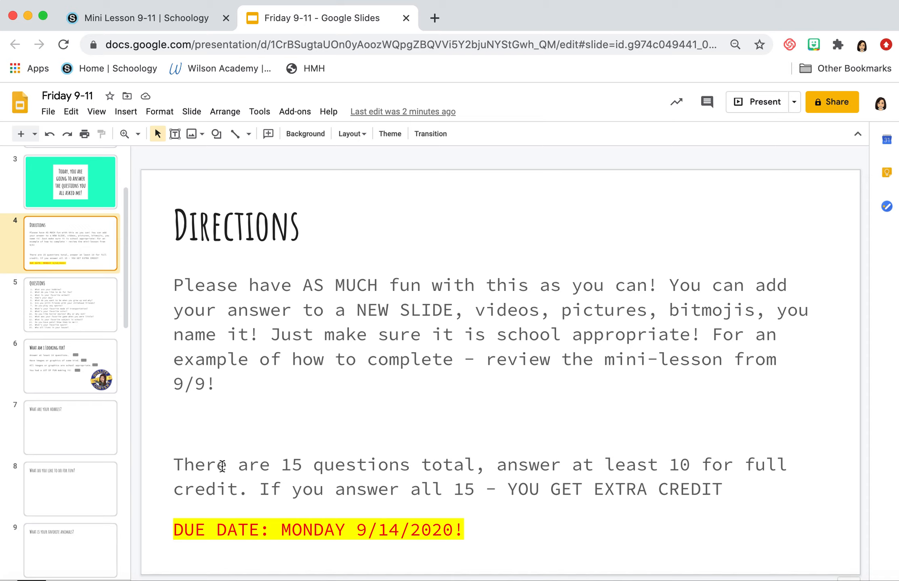
mouse_move(79, 383)
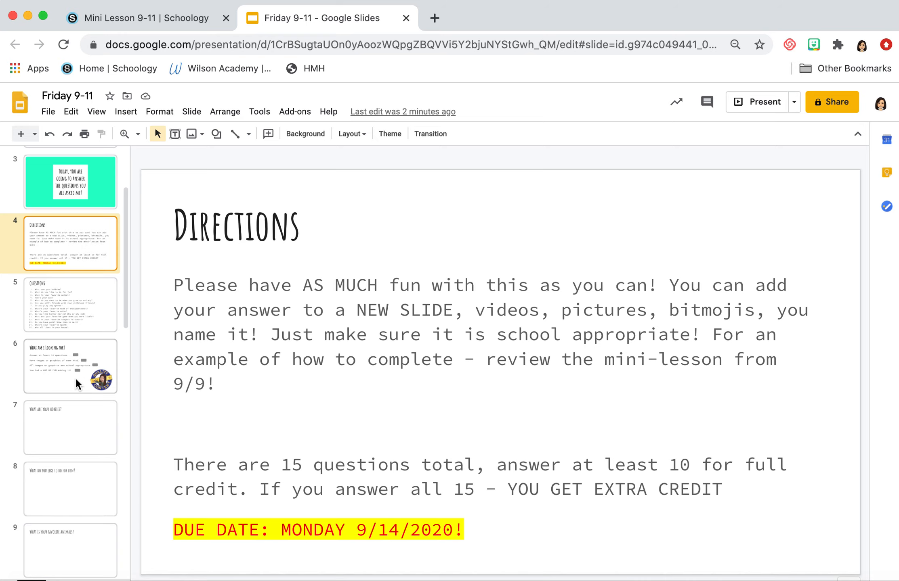
left_click(70, 366)
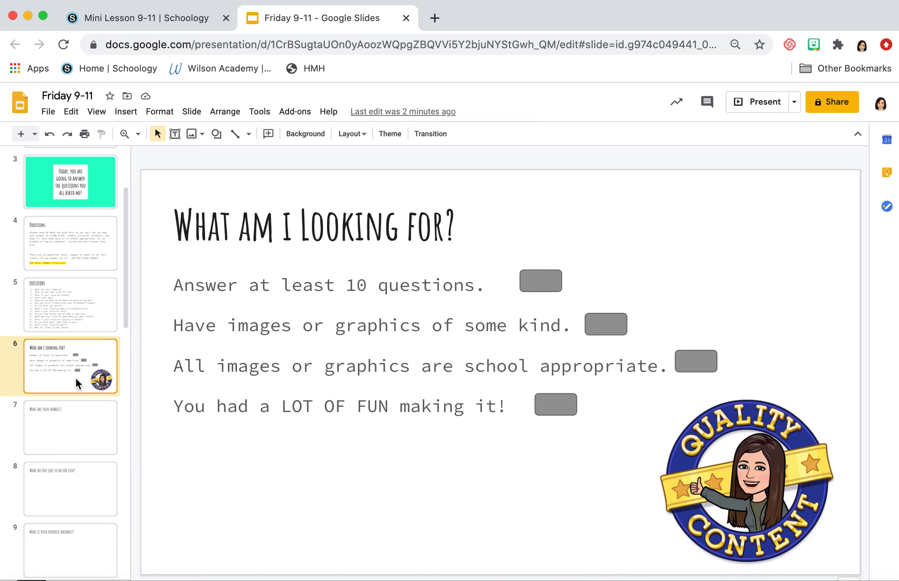
scroll("down", 3)
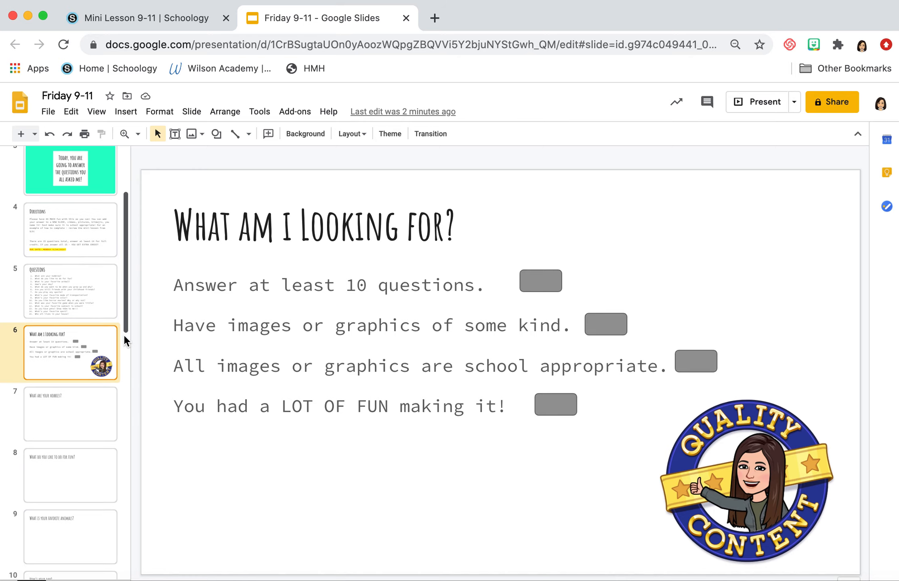
Step: Step through the hobbies, fun and favorite animals question slides, dismissing a meeting reminder
left_click(70, 413)
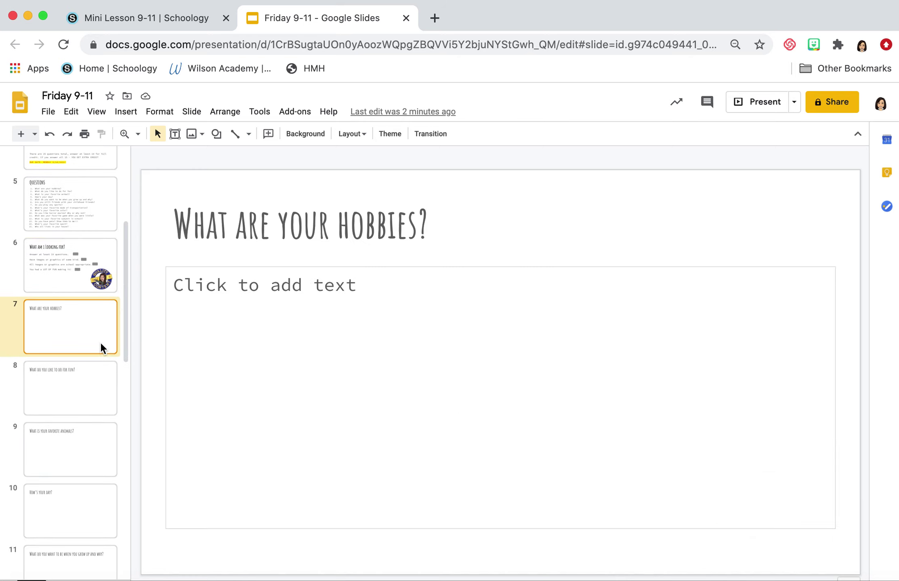
mouse_move(86, 384)
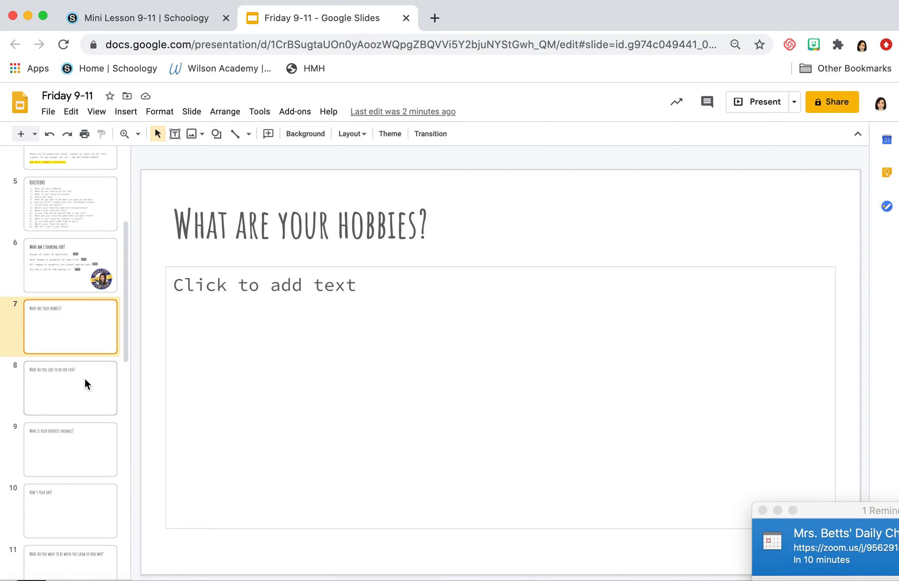
mouse_move(894, 571)
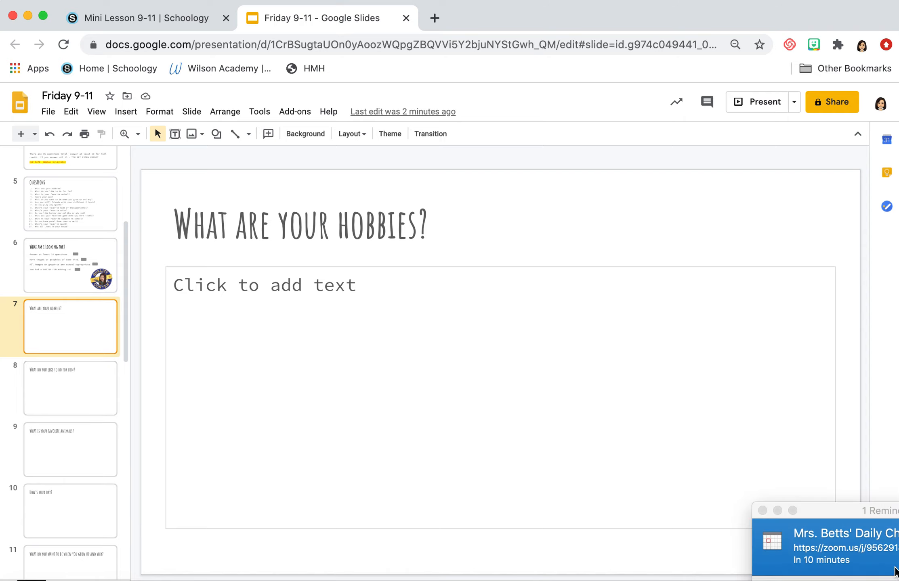
mouse_move(768, 518)
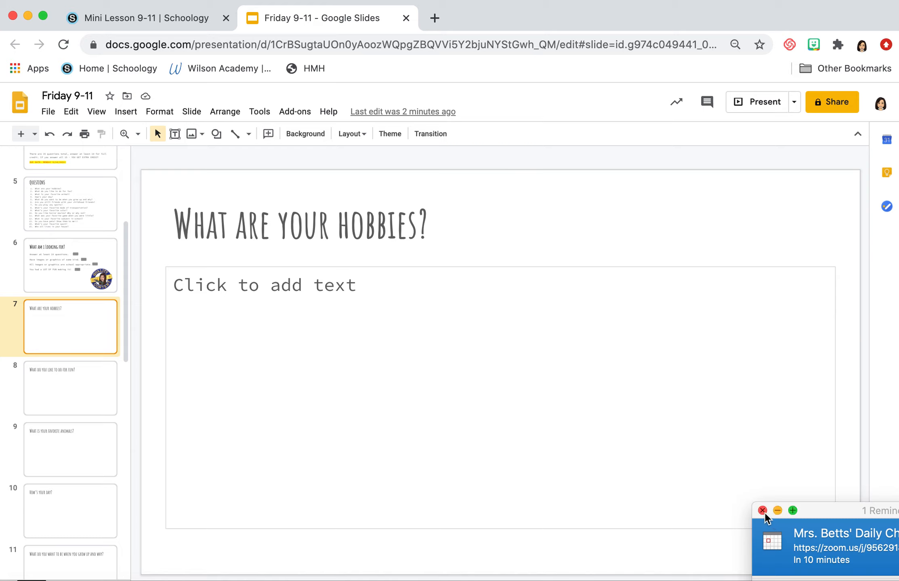
left_click(762, 511)
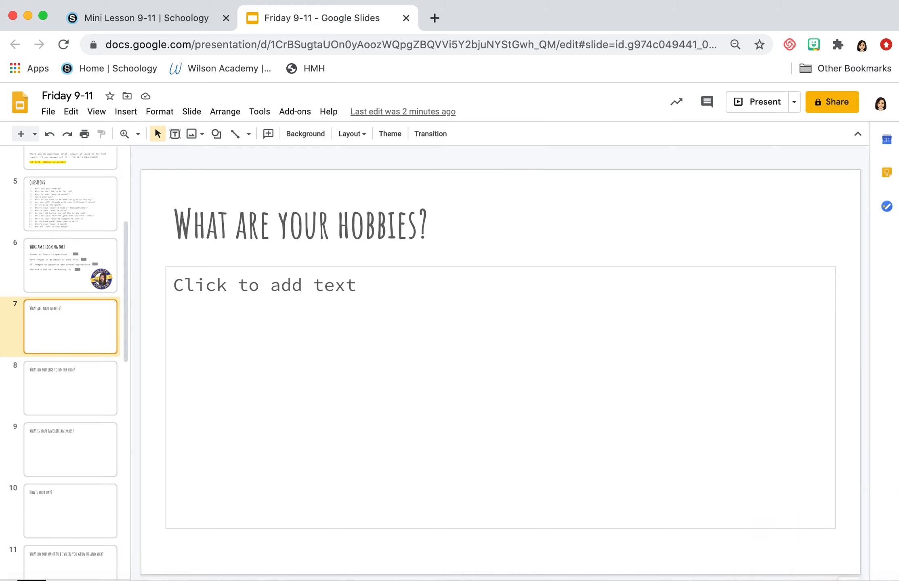
left_click(70, 389)
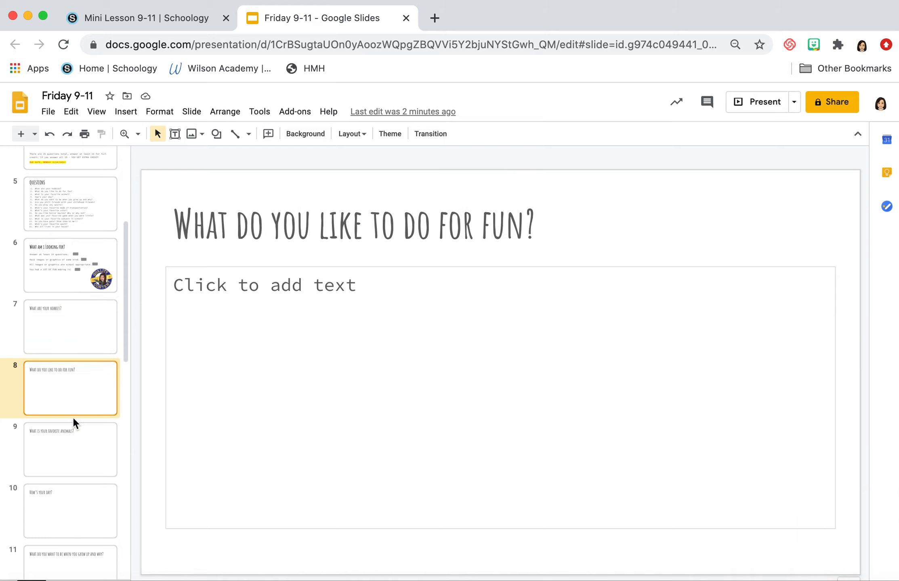
left_click(70, 449)
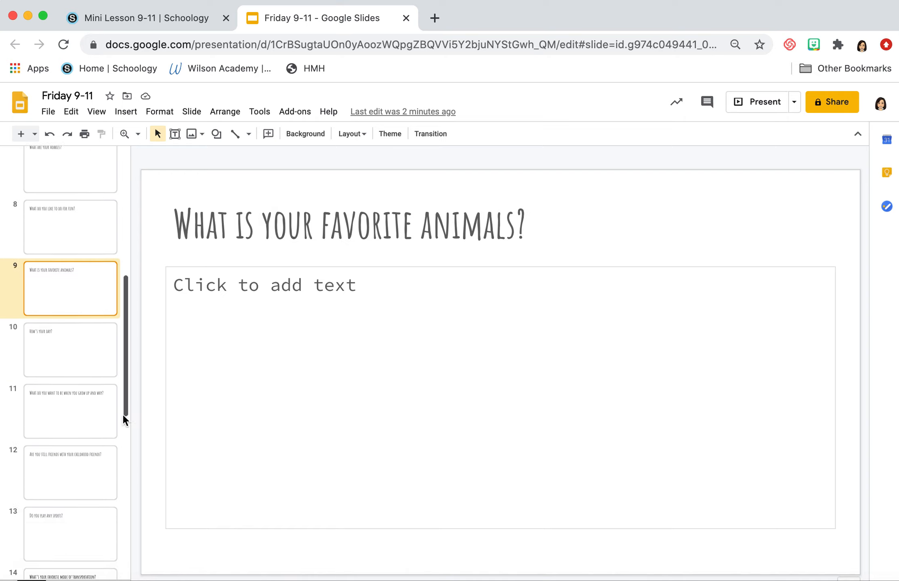
Step: Write 'THE END!' in the white box of the final slide 22
scroll("down", 3)
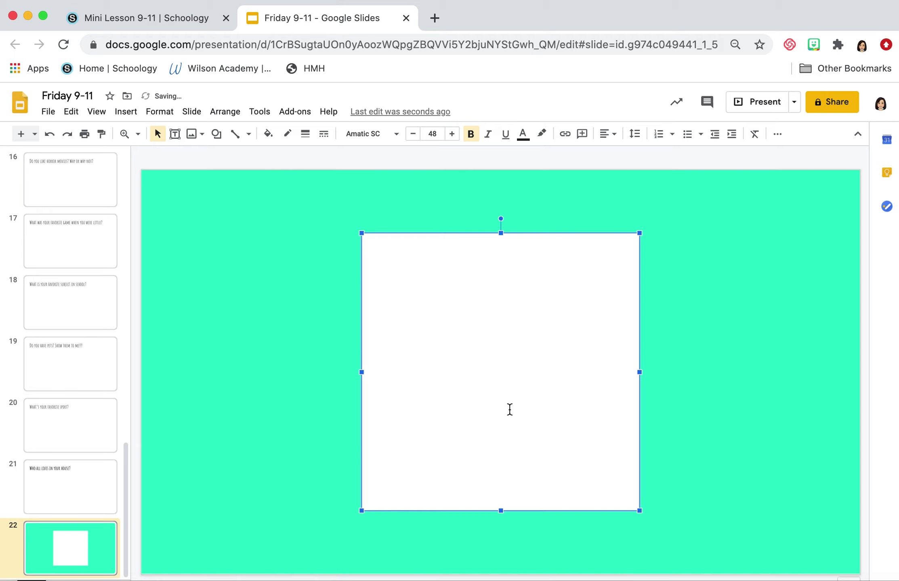
type("THE END!")
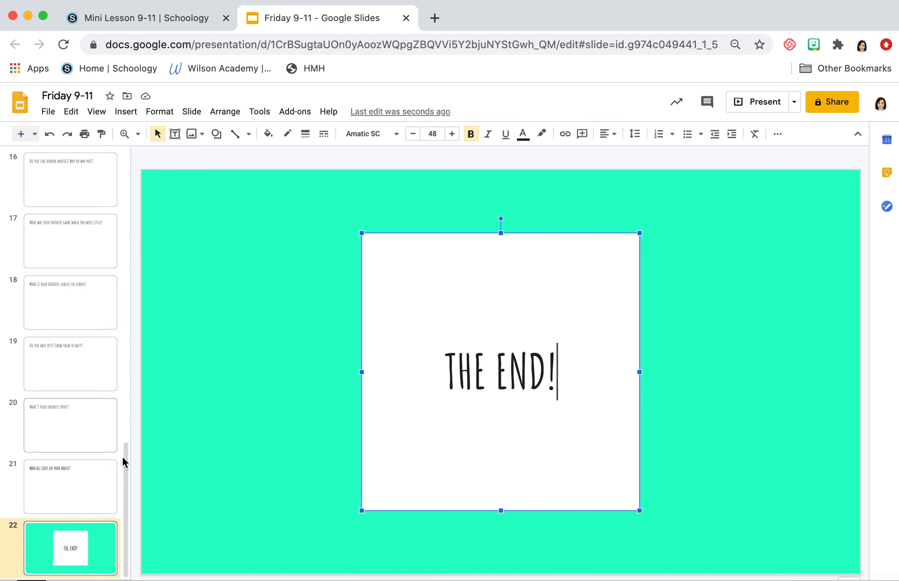
scroll("up", 3)
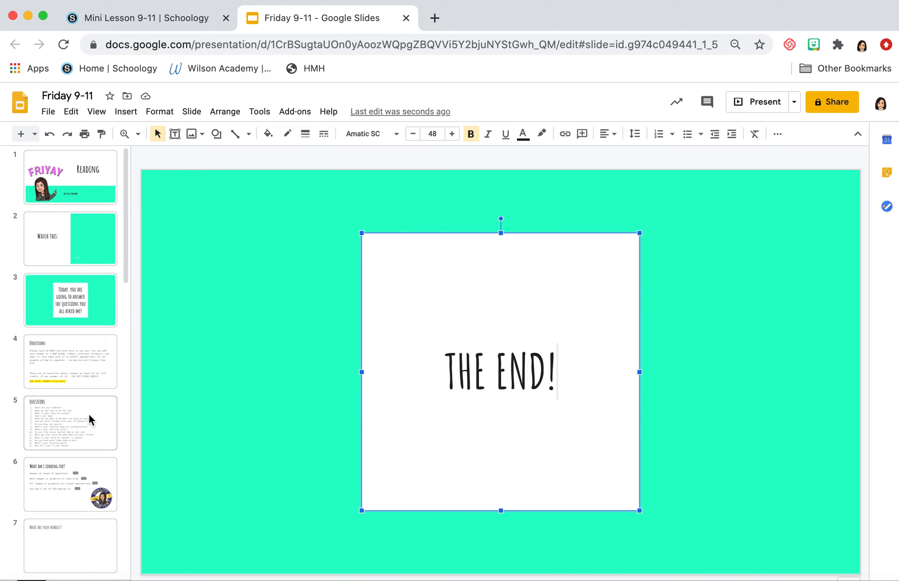
Step: Review the Directions, childhood friends, sports and 'What am i Looking for?' slides
left_click(70, 362)
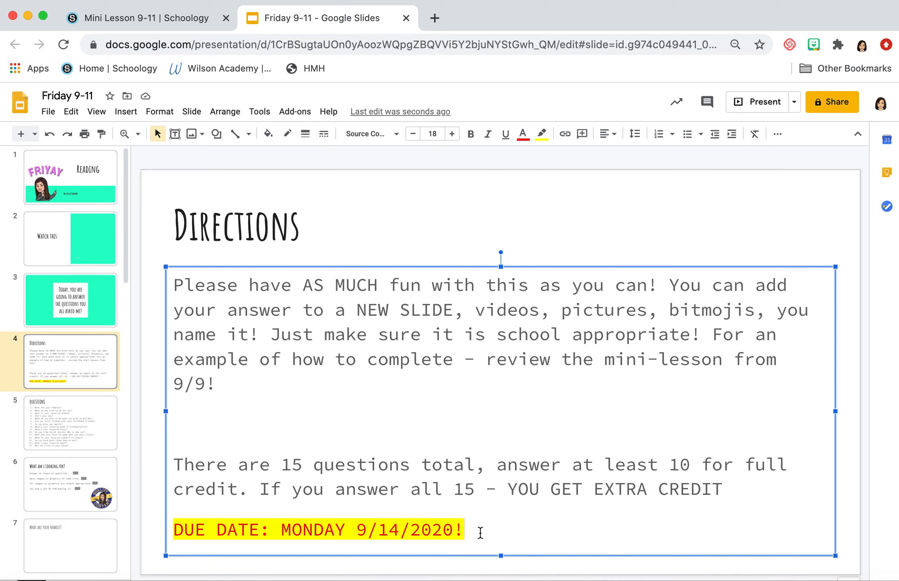
double_click(291, 465)
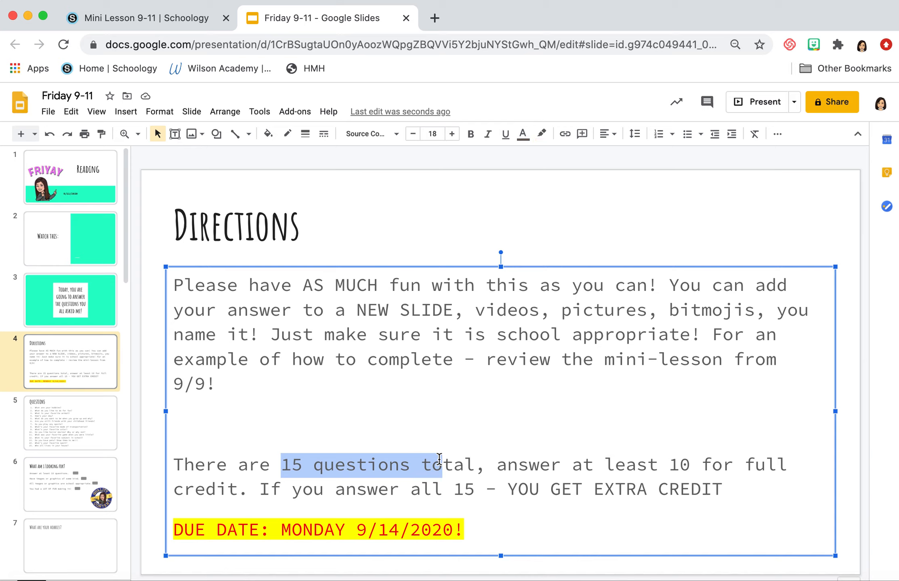
mouse_move(129, 208)
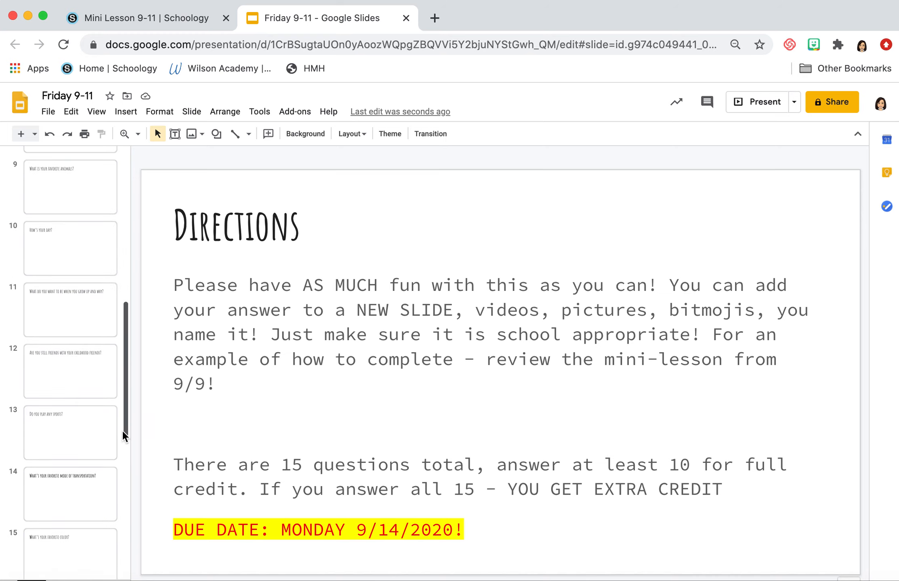
left_click(70, 371)
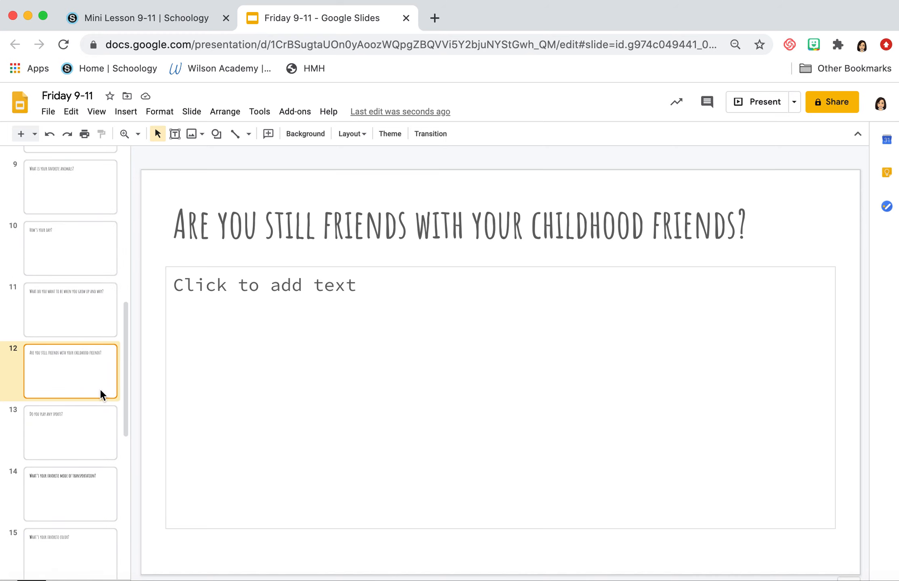
left_click(70, 432)
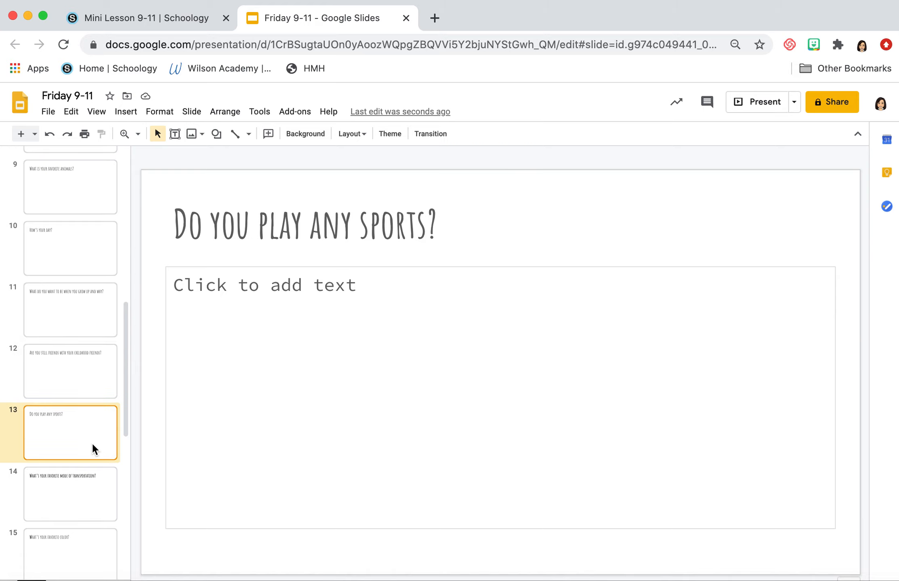
mouse_move(122, 346)
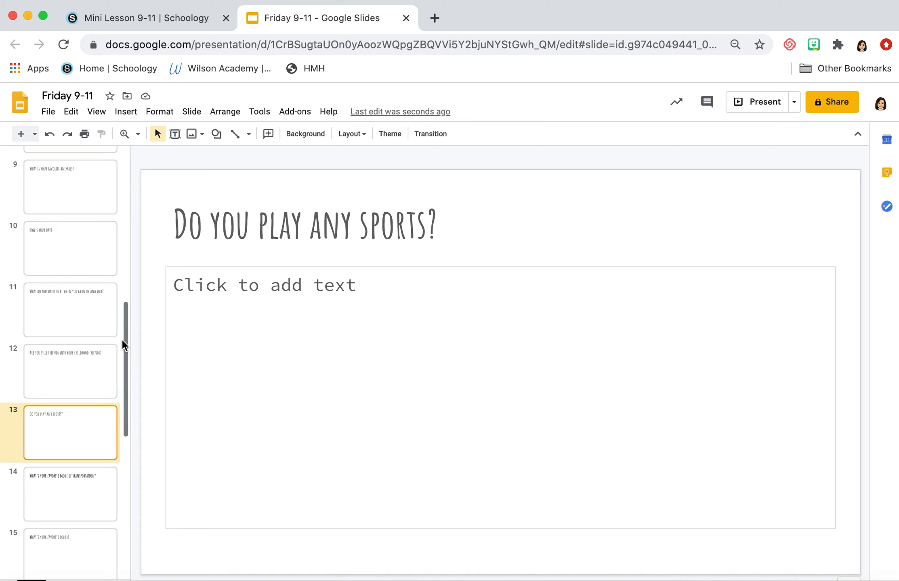
scroll("up", 3)
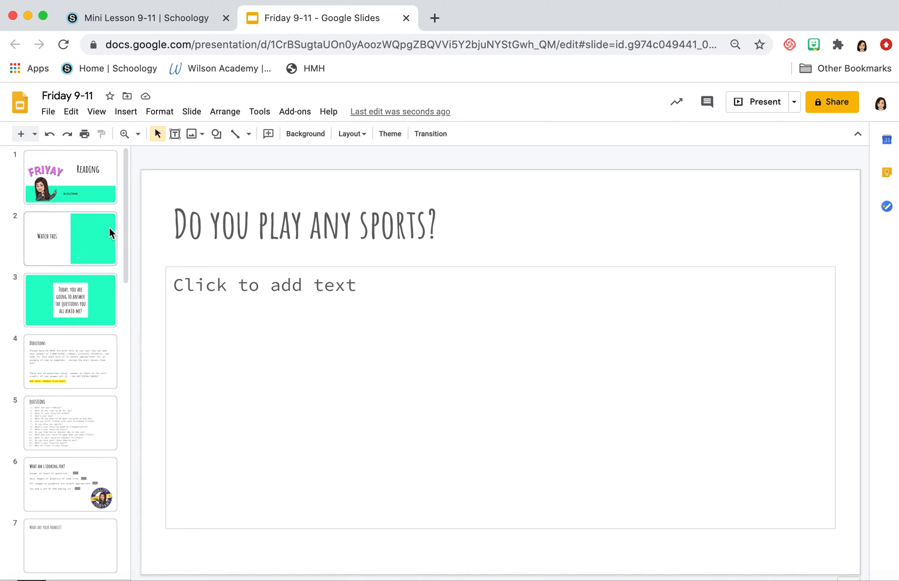
mouse_move(53, 486)
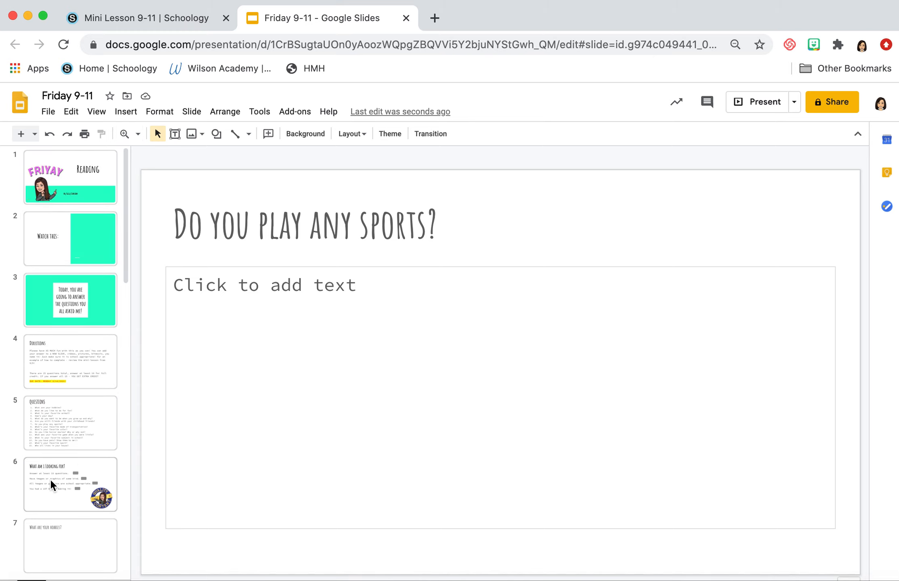
left_click(70, 485)
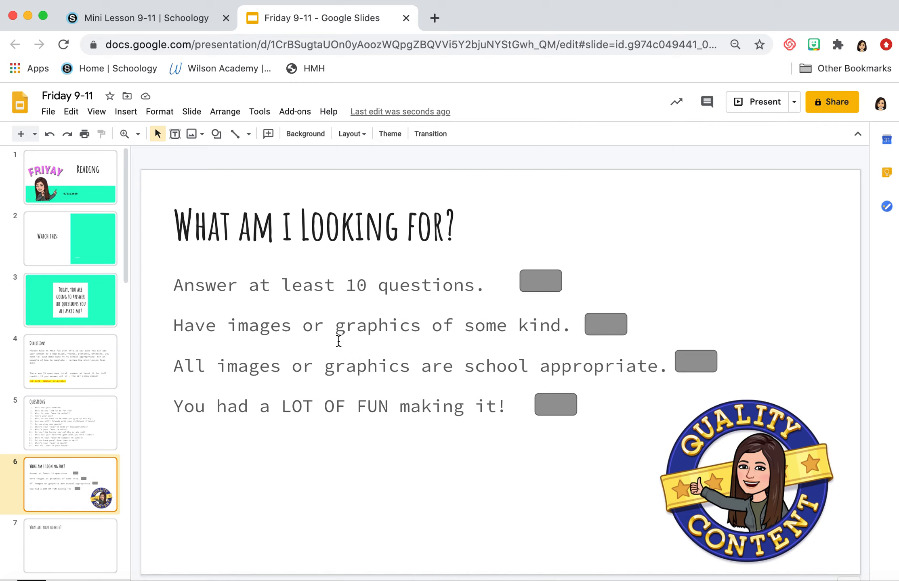
mouse_move(396, 394)
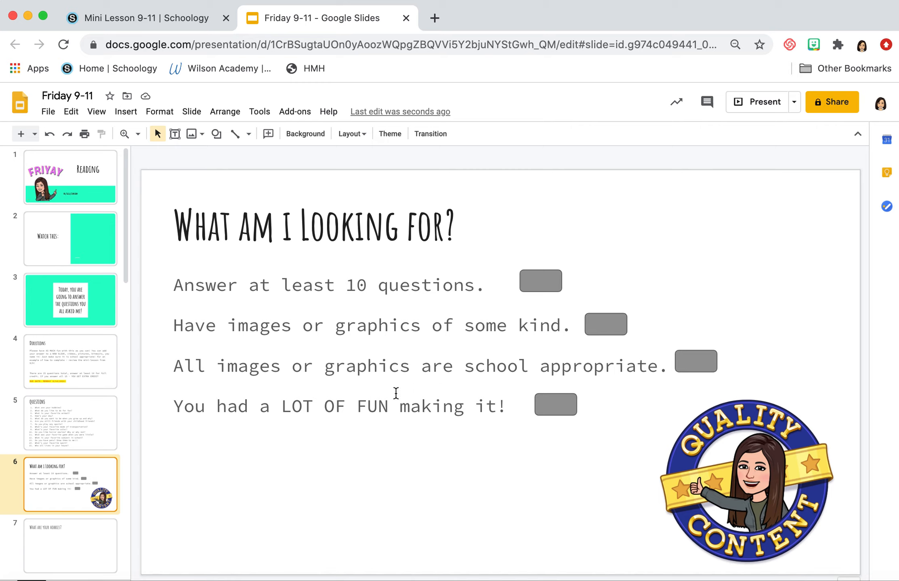
mouse_move(378, 411)
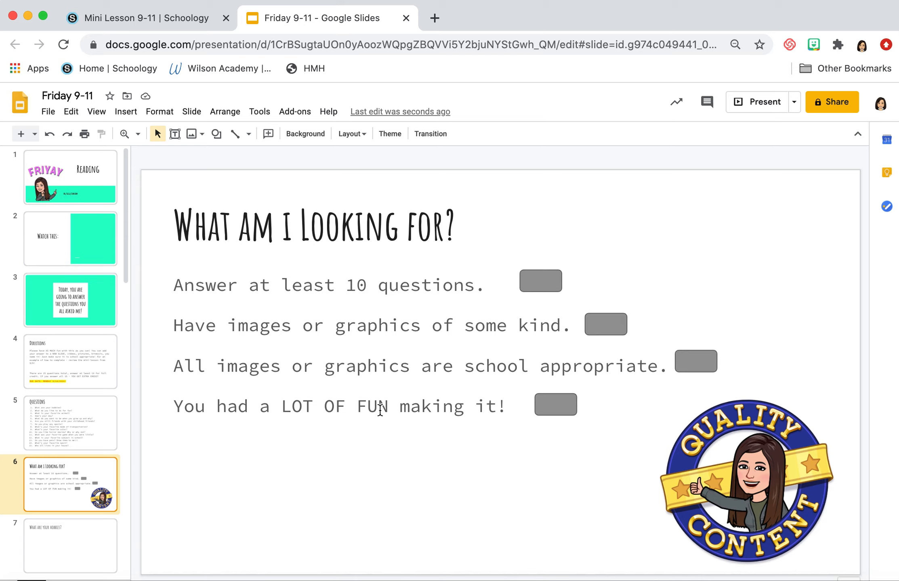
left_click(143, 17)
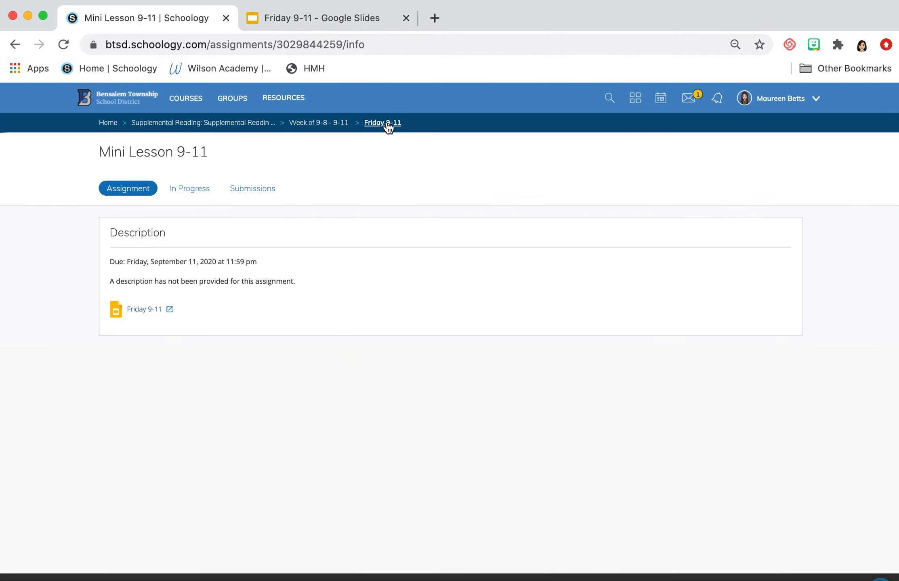
left_click(382, 122)
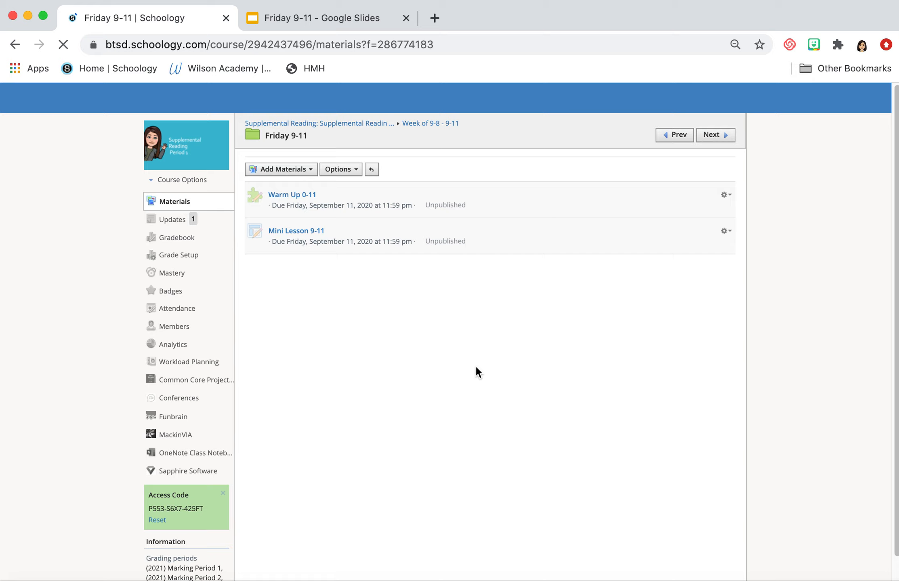